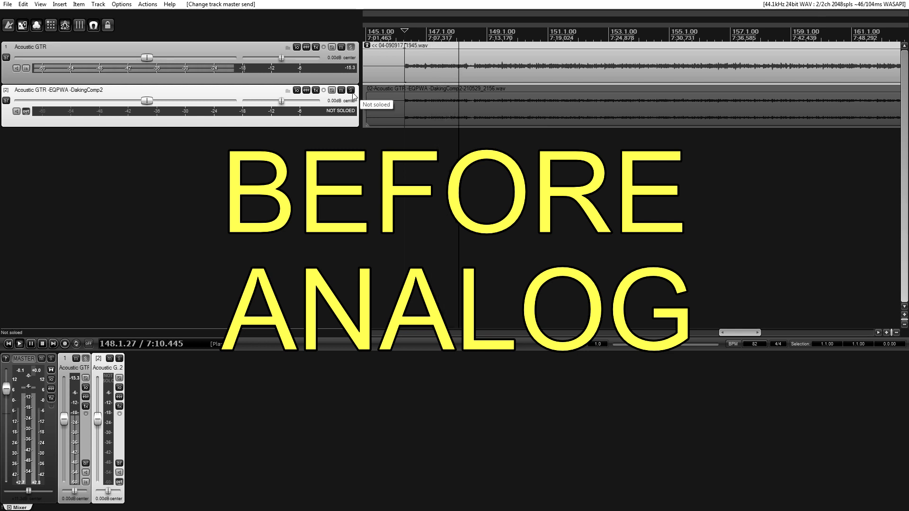
Step: Solo the processed Acoustic GTR copy, unsolo it, then solo it again to compare
left_click(350, 90)
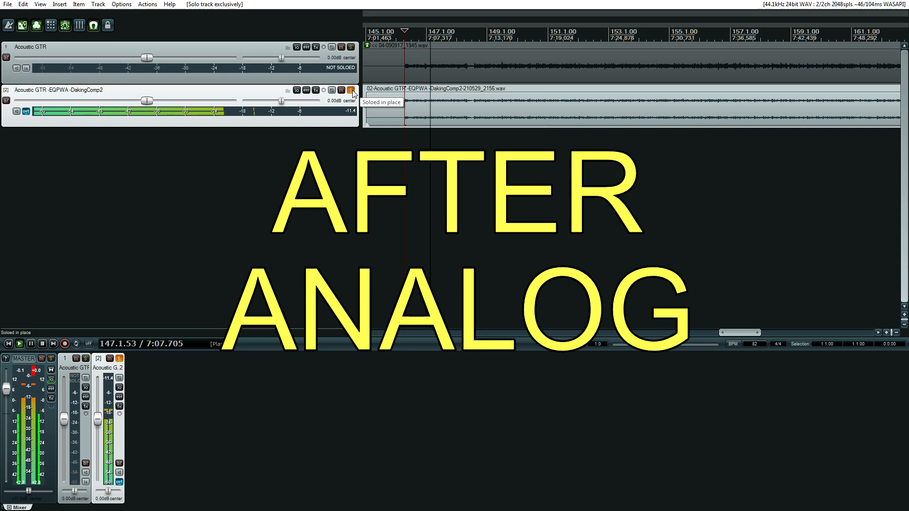
left_click(350, 47)
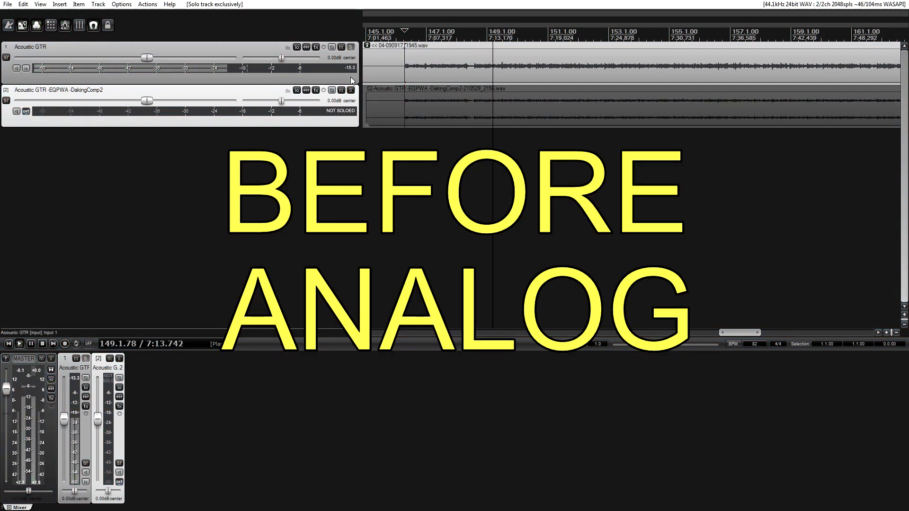
left_click(342, 90)
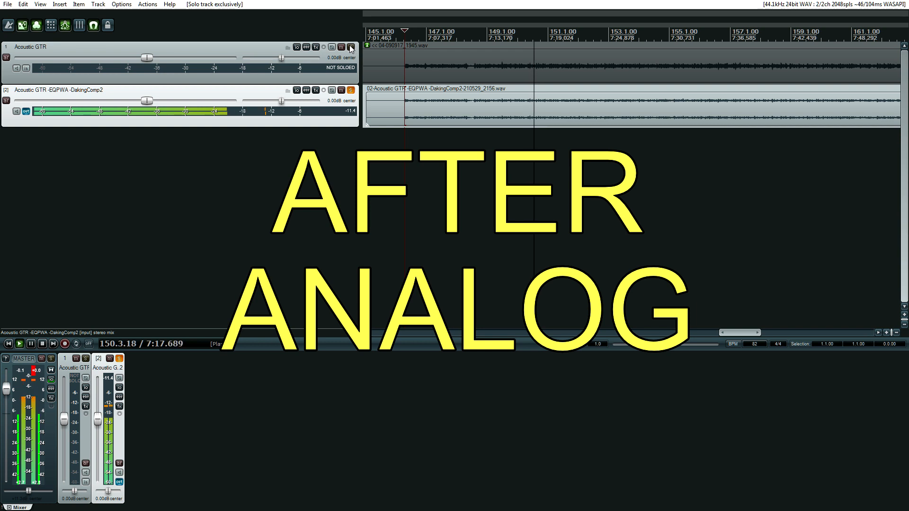
mouse_move(350, 47)
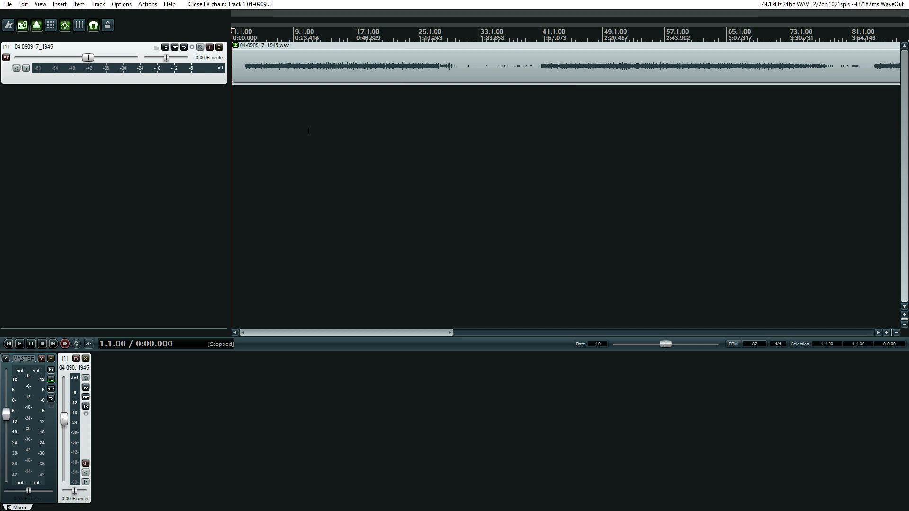
mouse_move(272, 76)
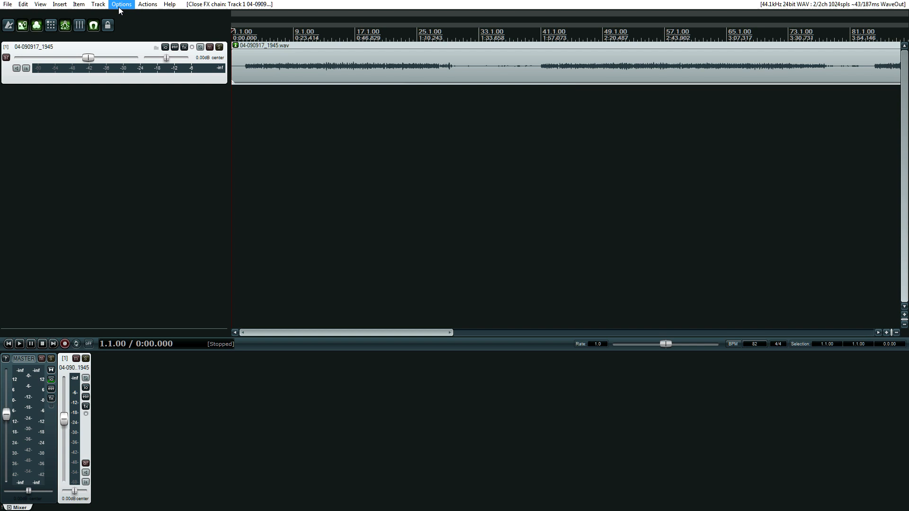
Step: Enable Anticipative FX processing under Preferences > Audio > Buffering
left_click(121, 4)
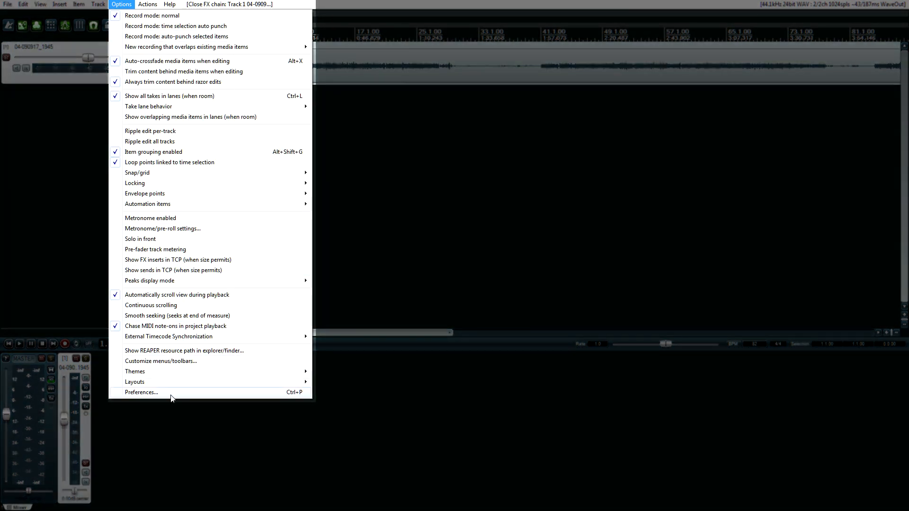
left_click(142, 392)
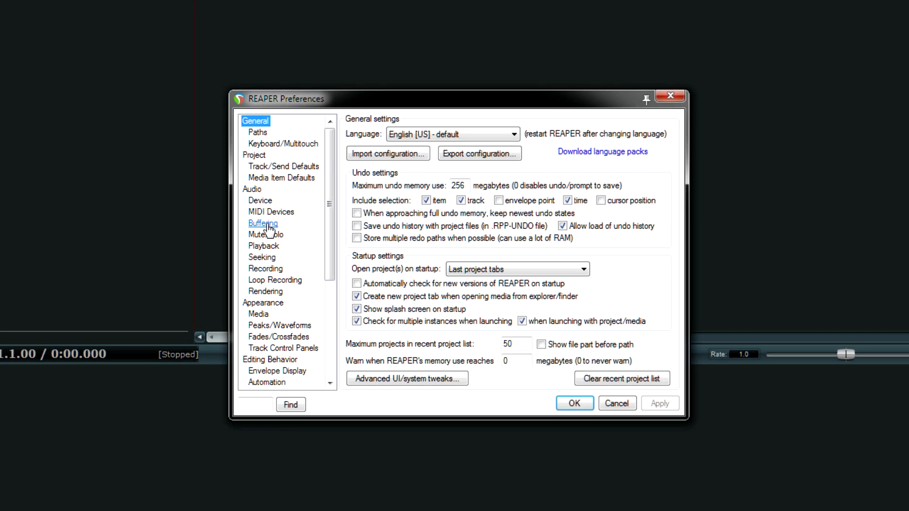
left_click(263, 223)
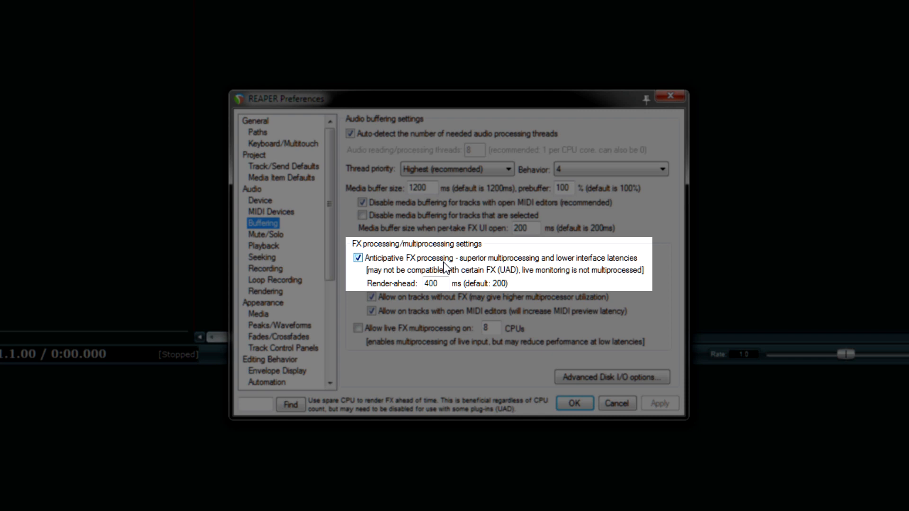
left_click(358, 258)
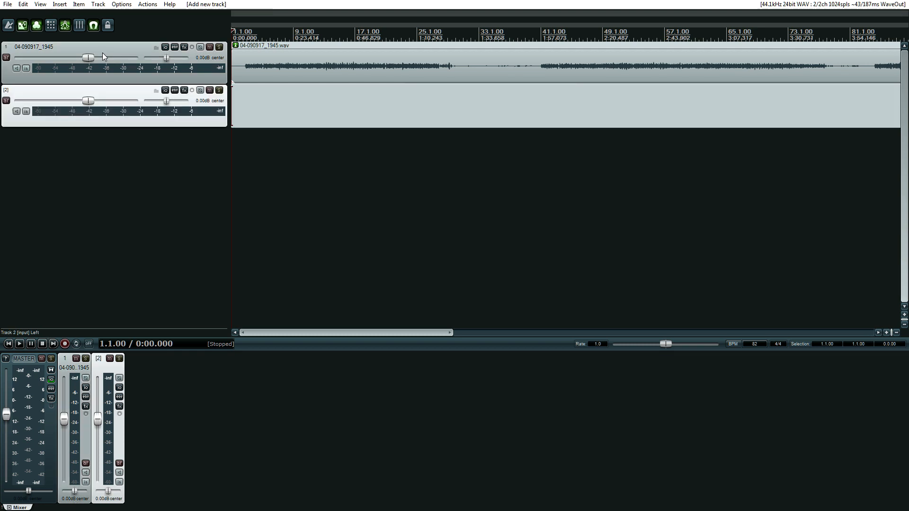
mouse_move(103, 95)
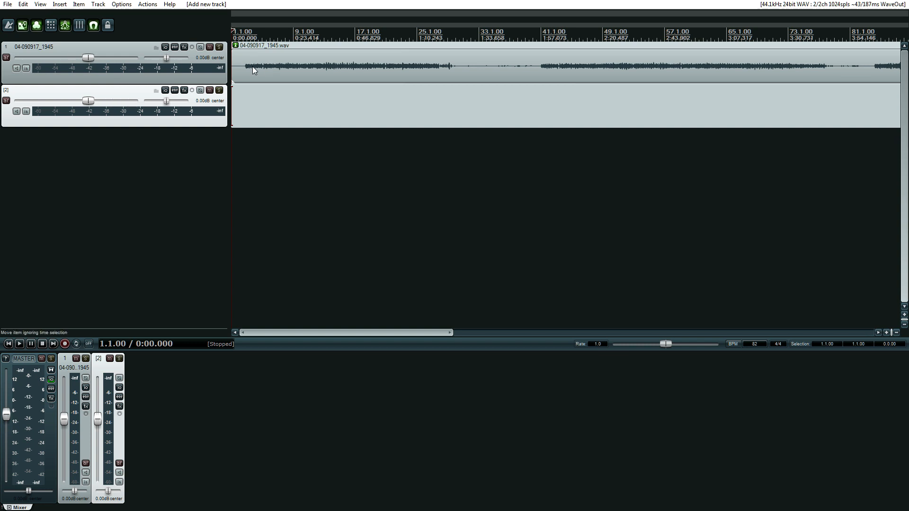
mouse_move(297, 70)
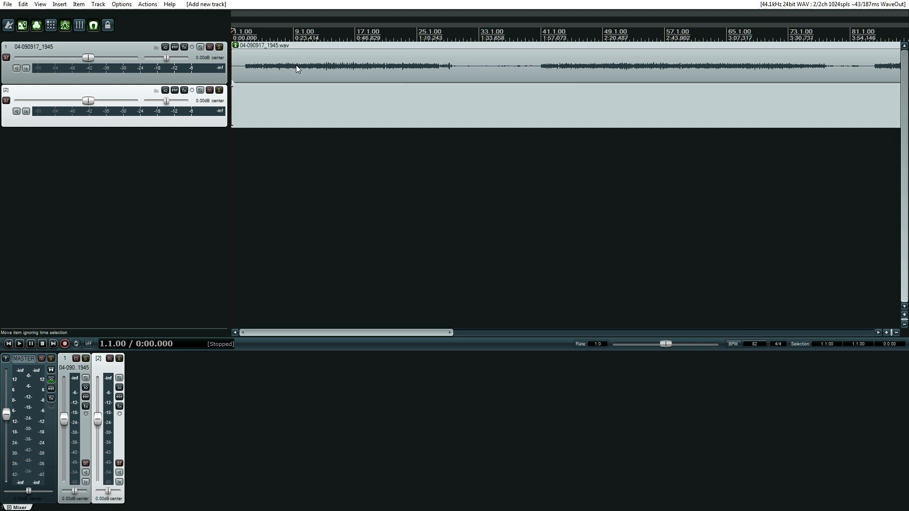
mouse_move(215, 103)
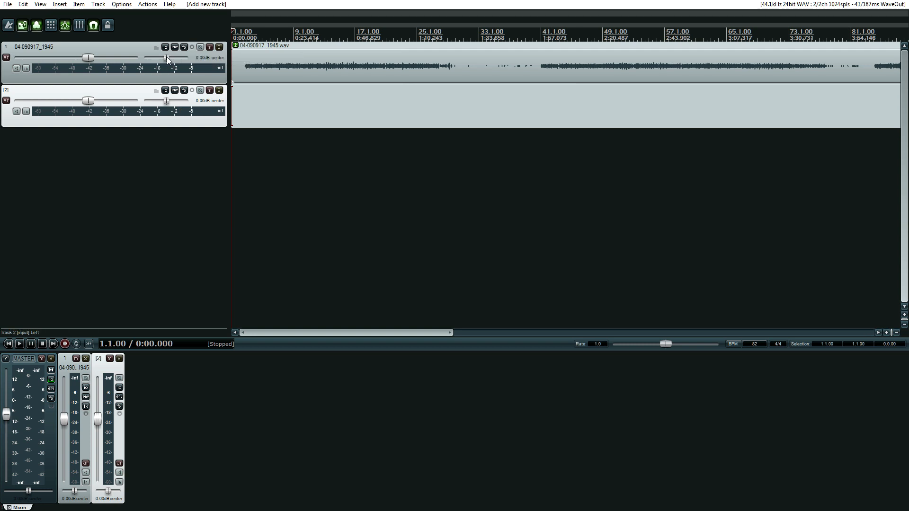
mouse_move(165, 47)
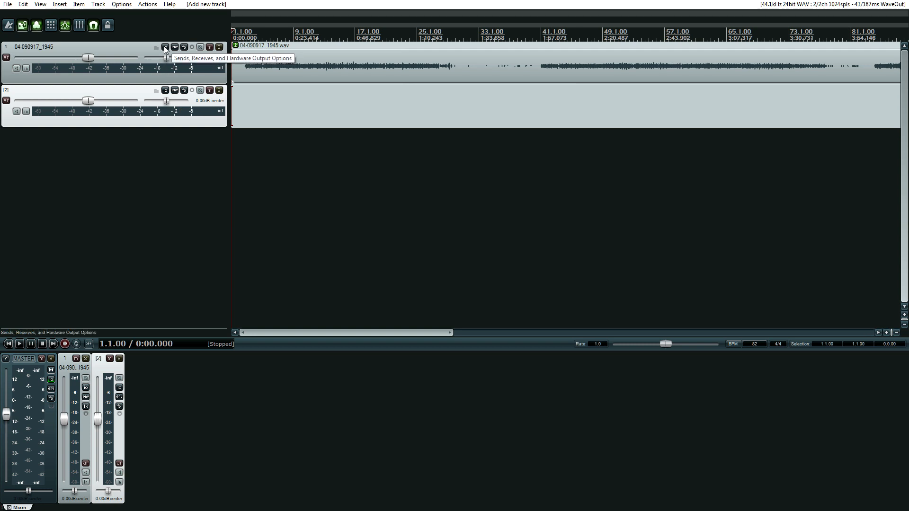
Step: Add a send from the 04-090917_1945 track to track 2 in its routing window
left_click(165, 47)
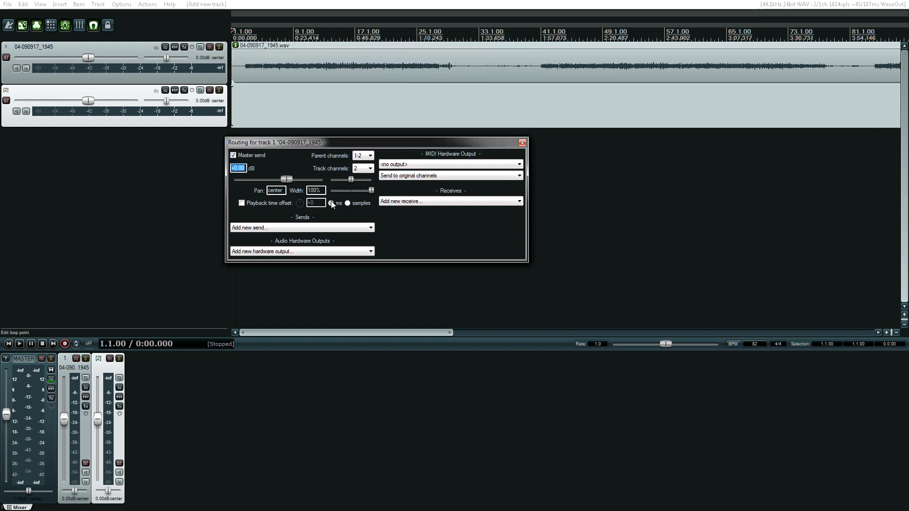
left_click(301, 227)
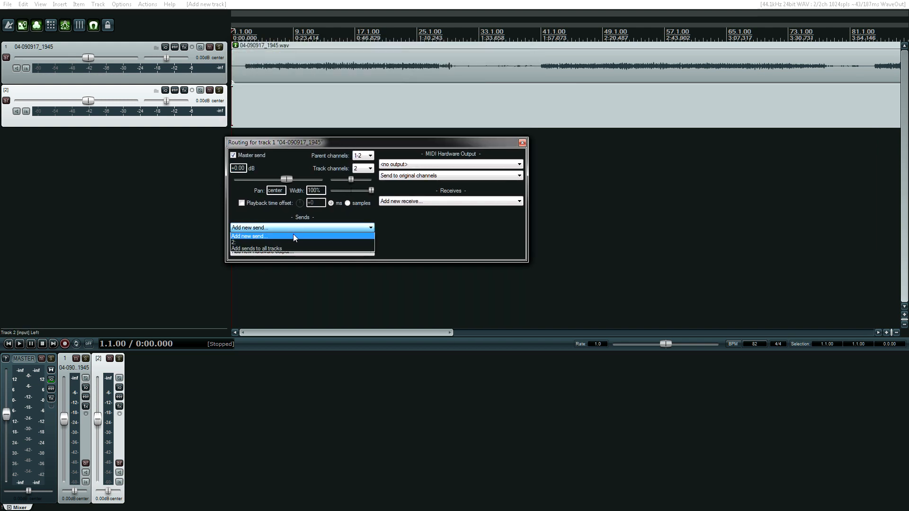
left_click(239, 243)
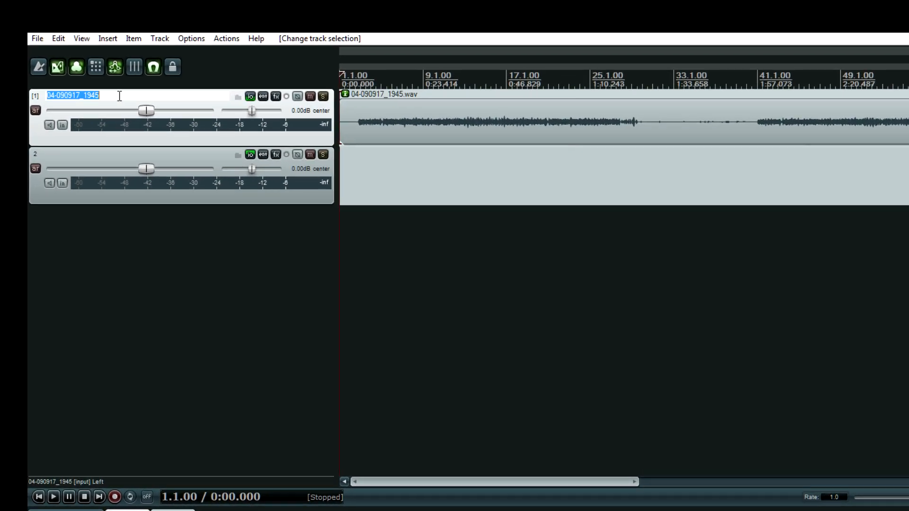
Step: Name the first track 'Acoustic GTR' and start the second as 'Acoustic GTR -EQP1A'
type("Acoustic G")
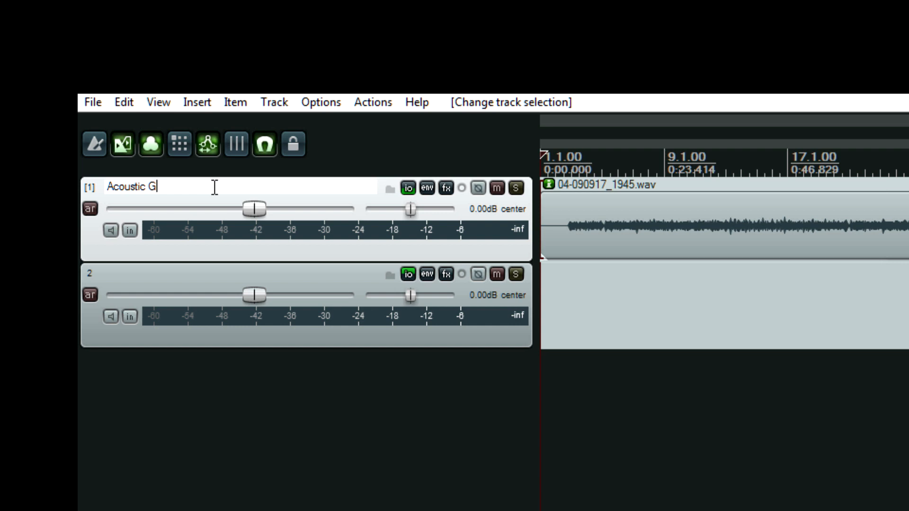
type("TR")
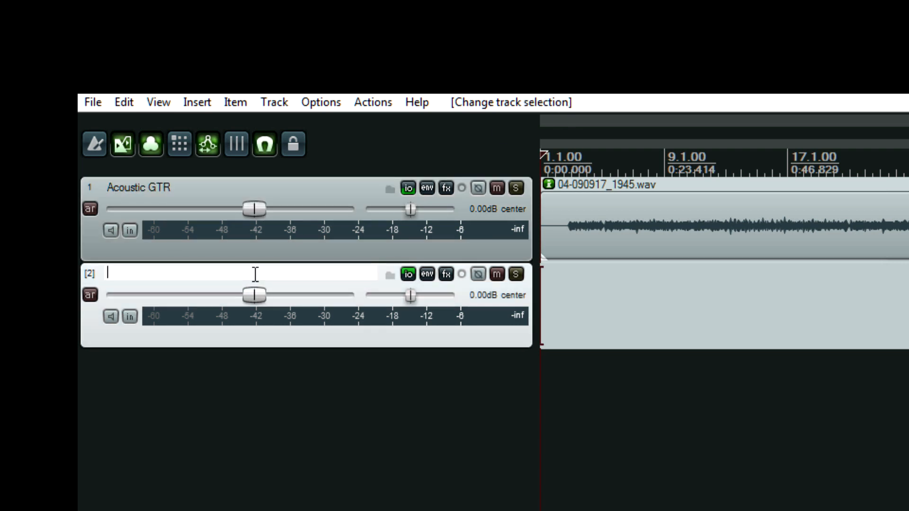
type("Acoustic GTR -")
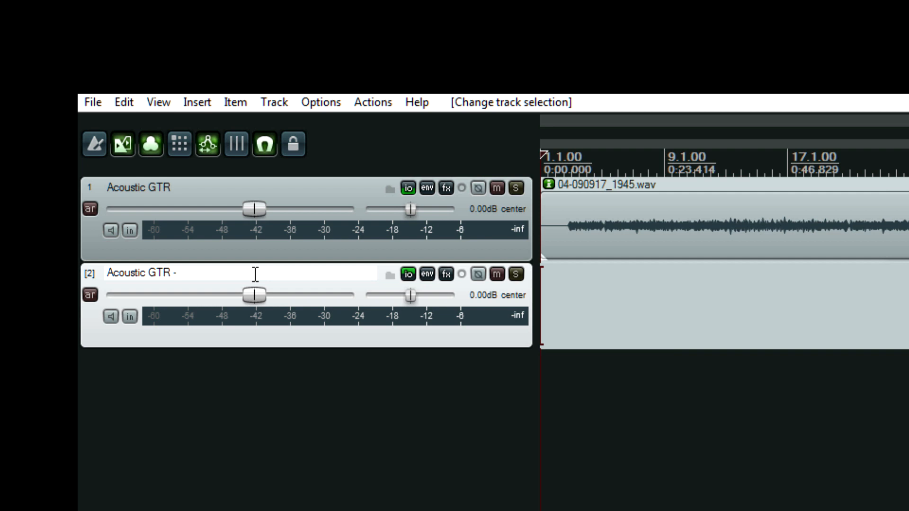
key("Backspace")
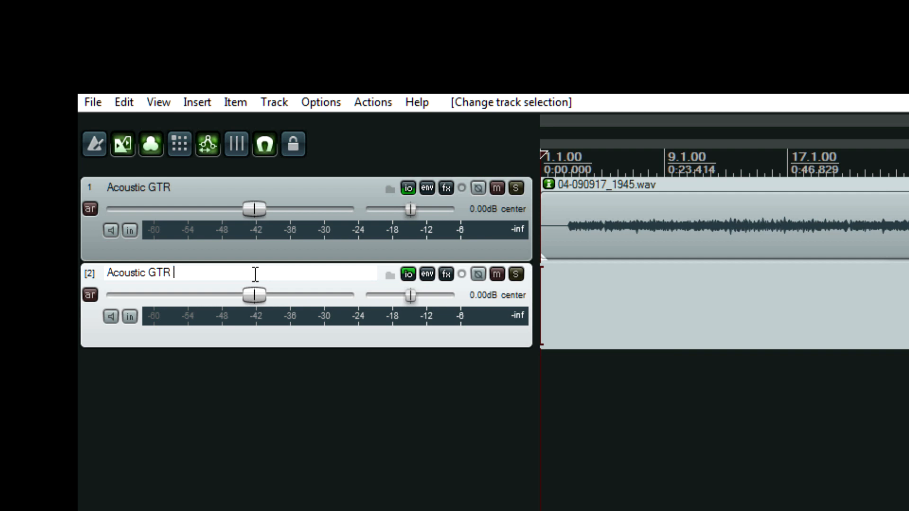
type("-")
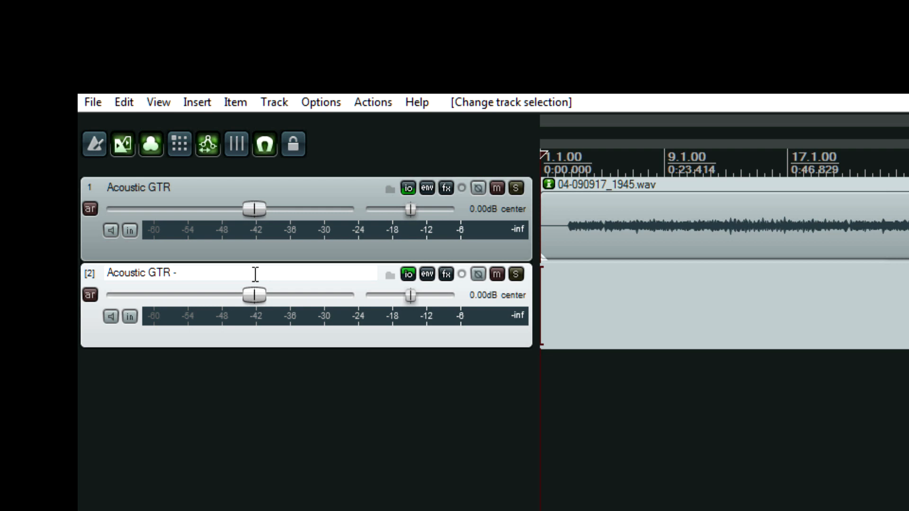
type("EQ")
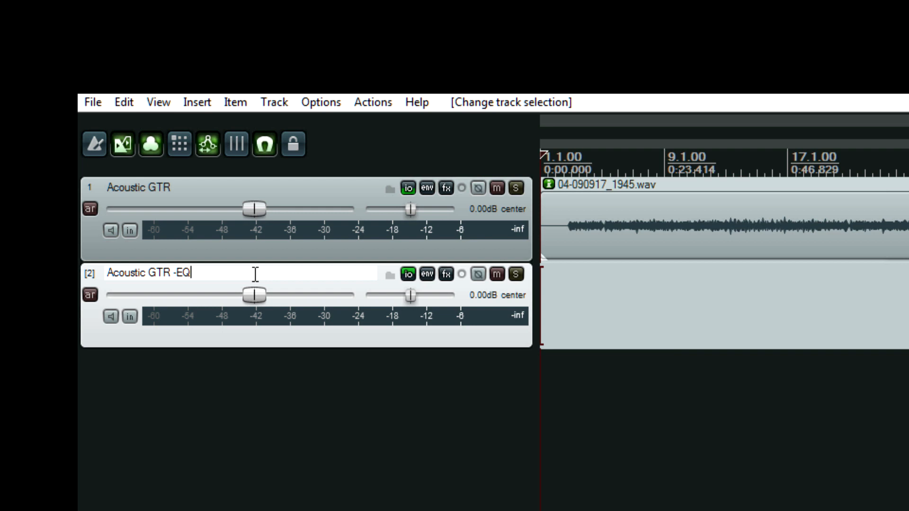
type("P1A")
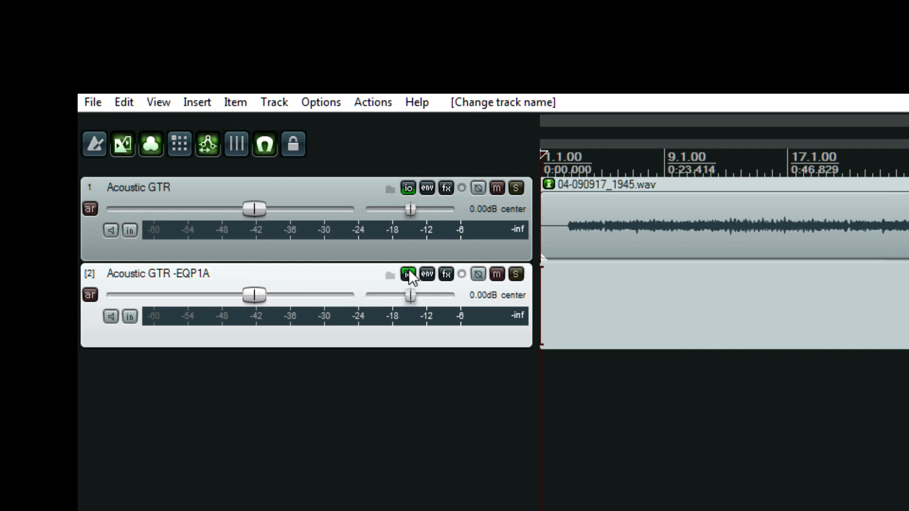
Step: Complete the second track's name as 'Acoustic GTR -EQP1A -DakingComp2'
double_click(156, 274)
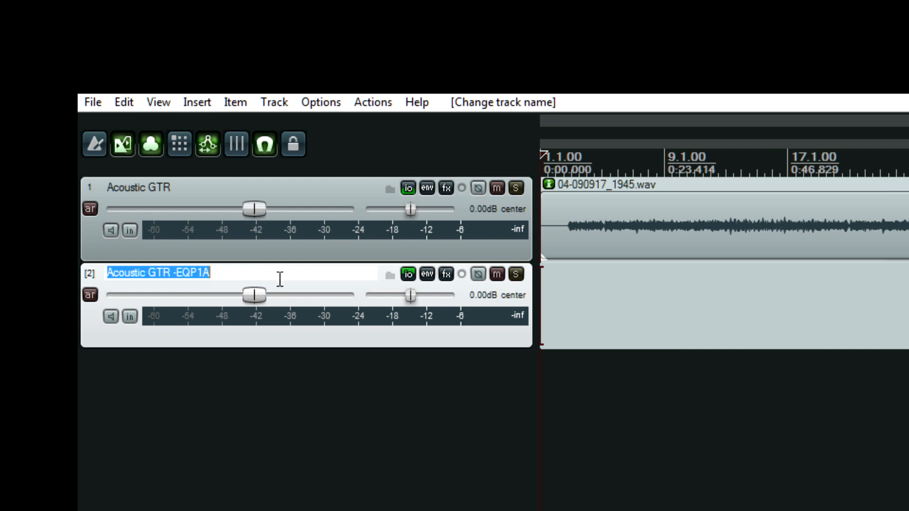
type("-")
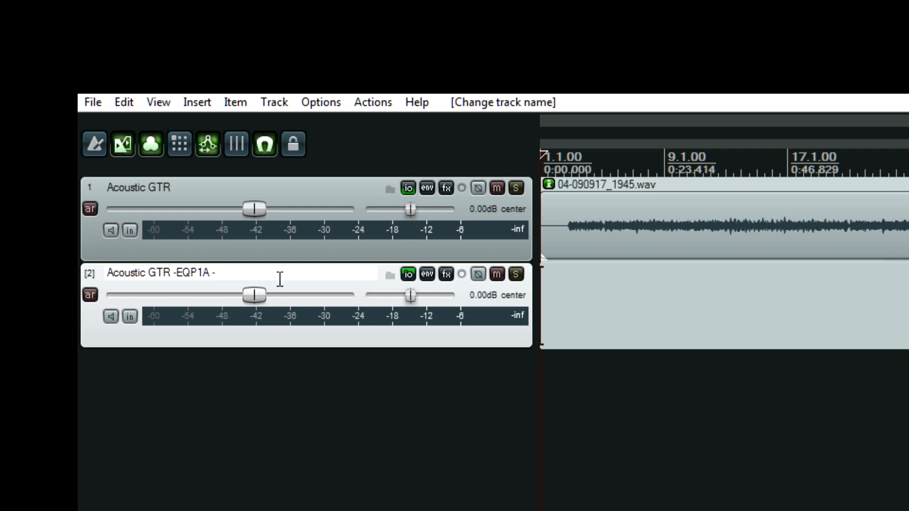
type("FE")
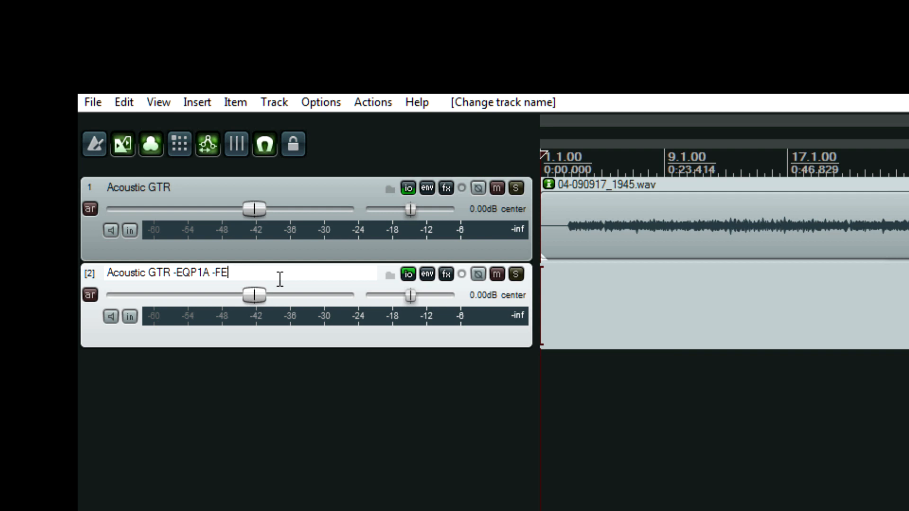
type("Comp2")
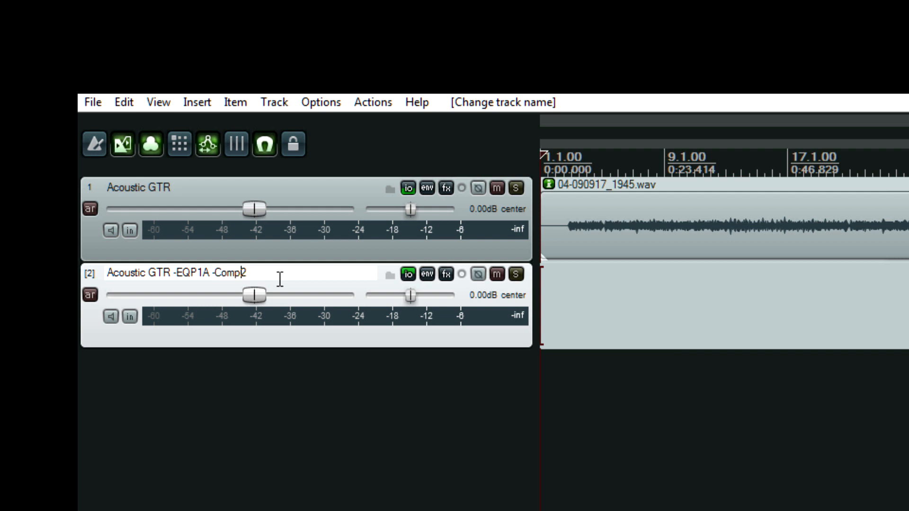
type("Da")
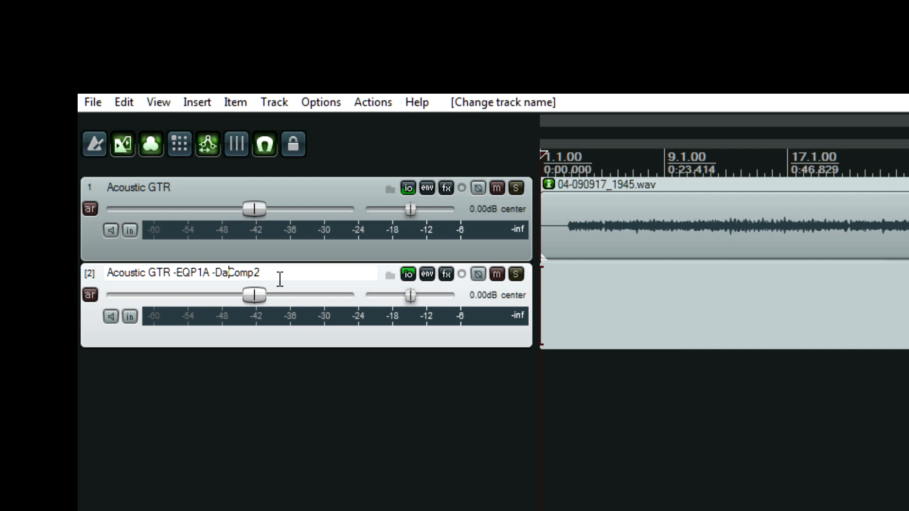
type("king")
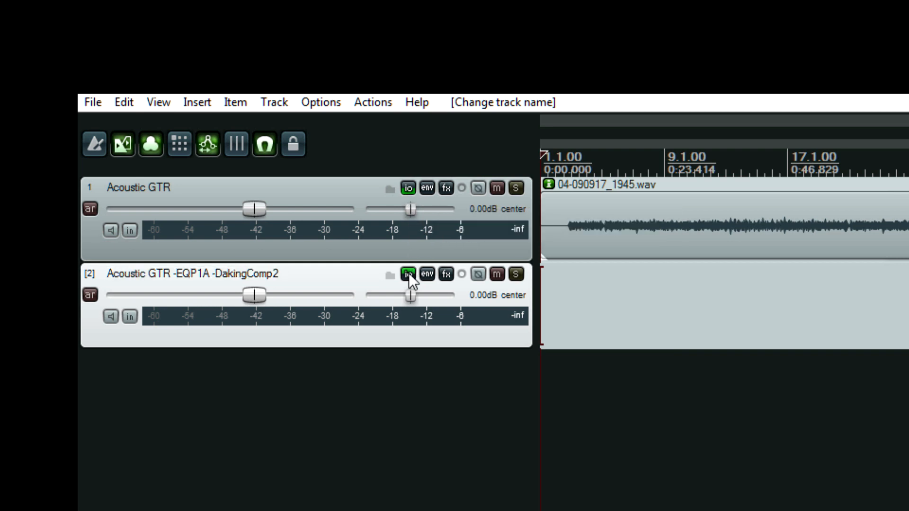
left_click(408, 273)
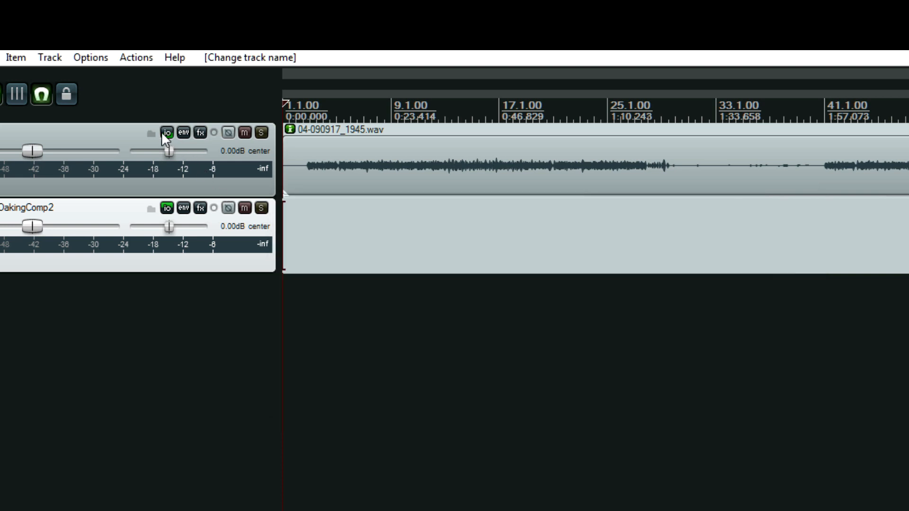
Step: Delete Acoustic GTR's send and give track 2 a receive from all tracks
left_click(167, 133)
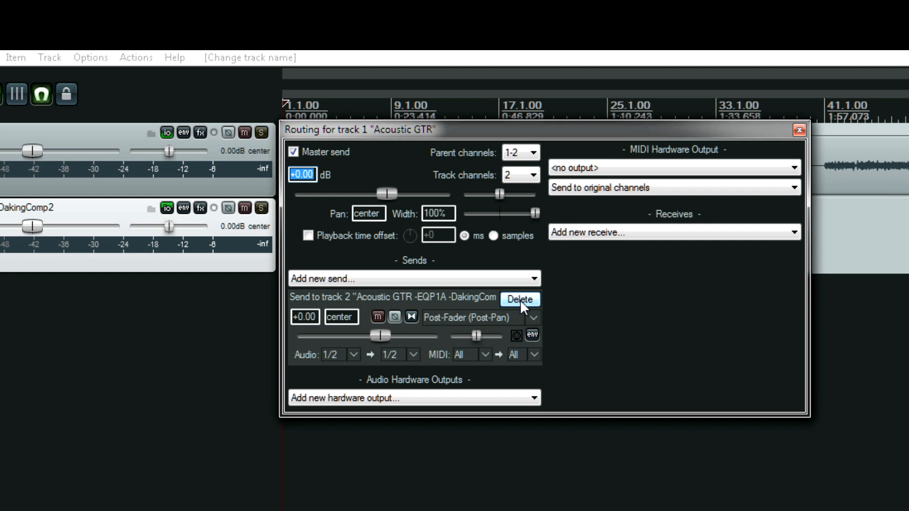
left_click(519, 300)
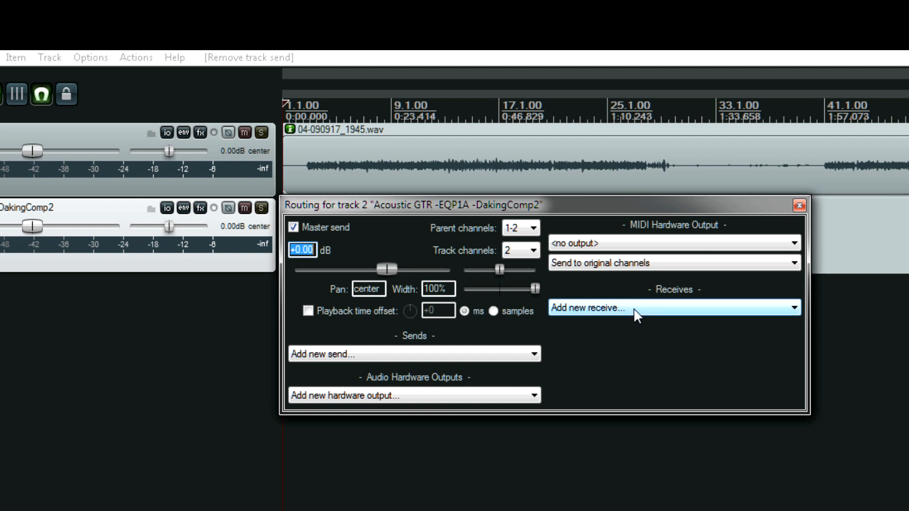
left_click(674, 307)
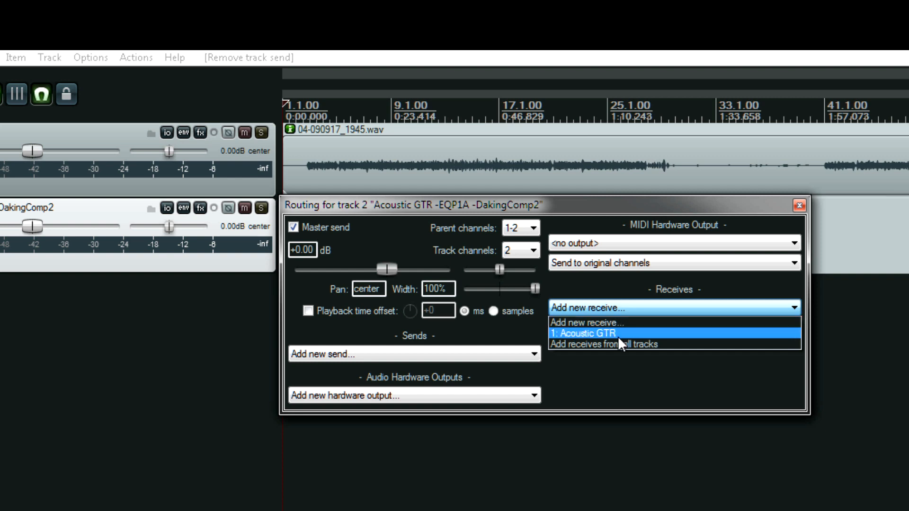
mouse_move(623, 344)
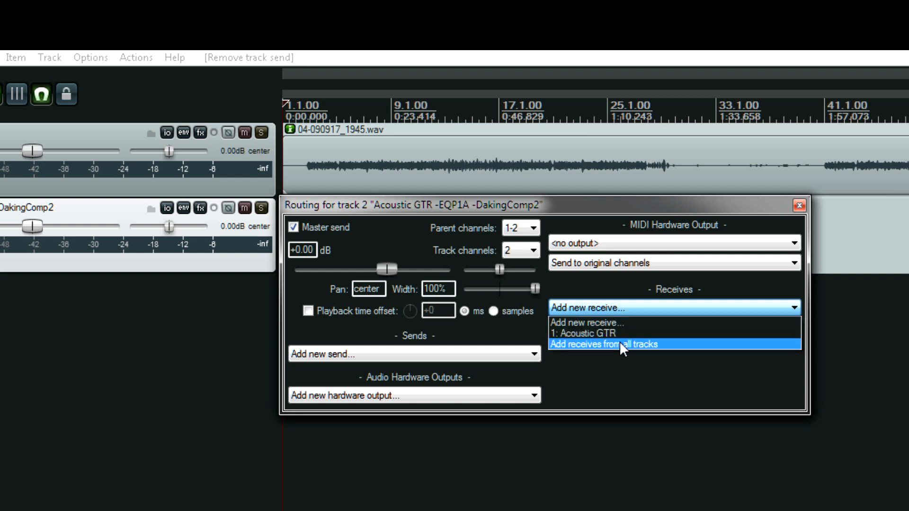
mouse_move(631, 352)
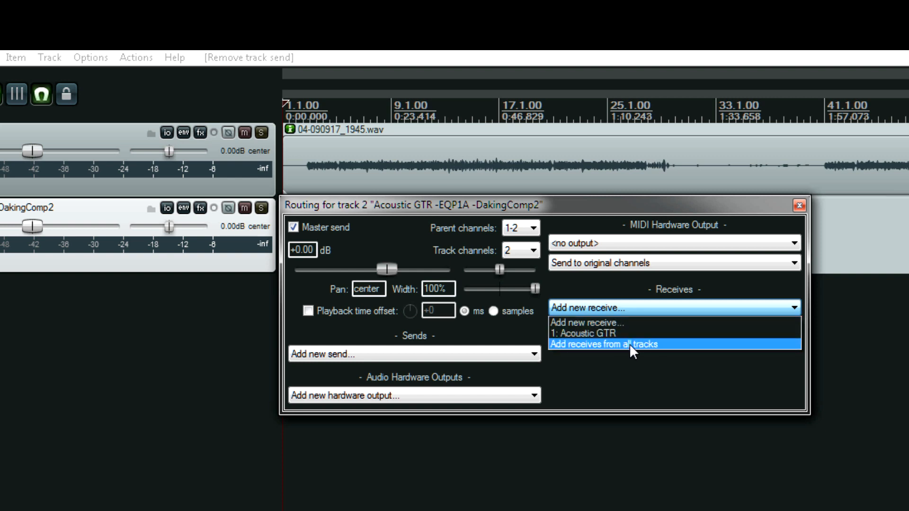
left_click(589, 333)
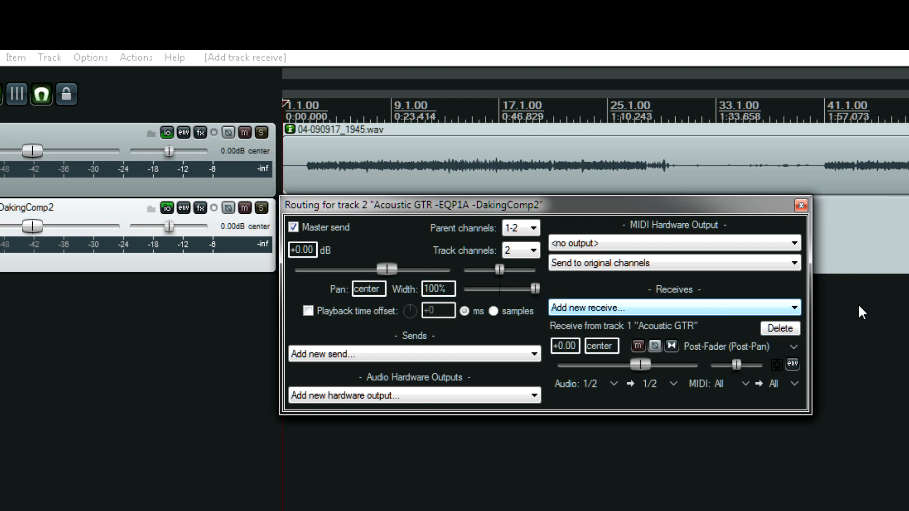
left_click(800, 205)
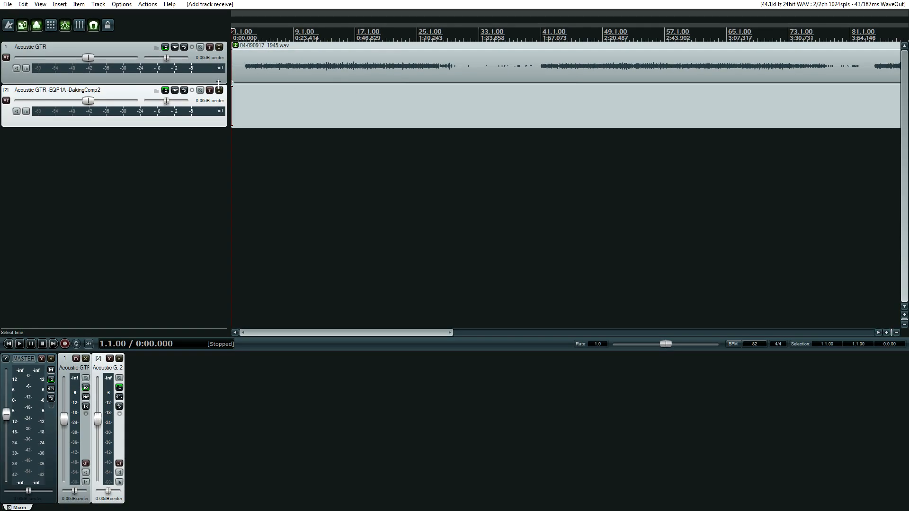
Step: Set track 2's record mode to Record: output (stereo)
left_click(19, 344)
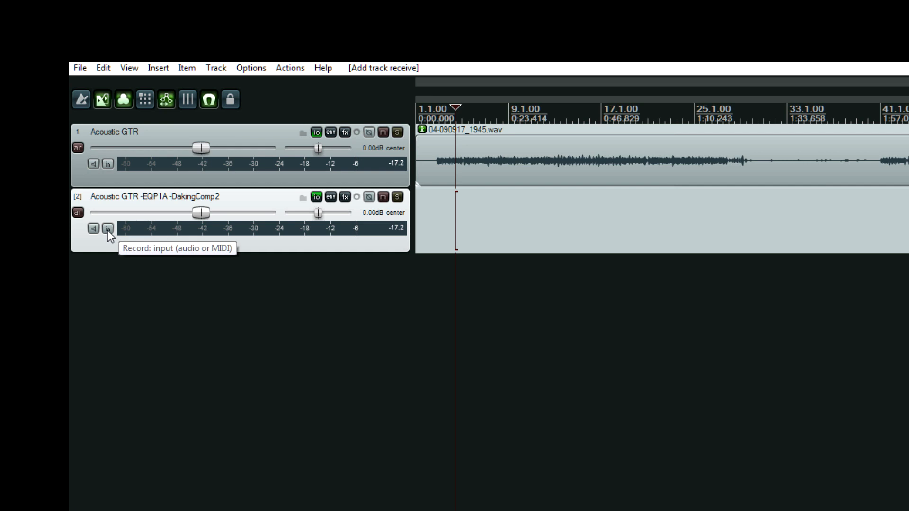
left_click(108, 228)
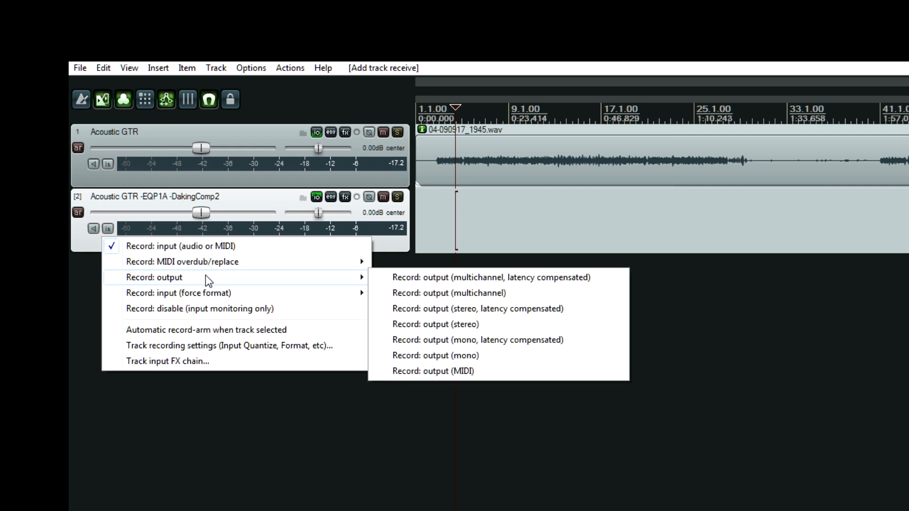
mouse_move(475, 316)
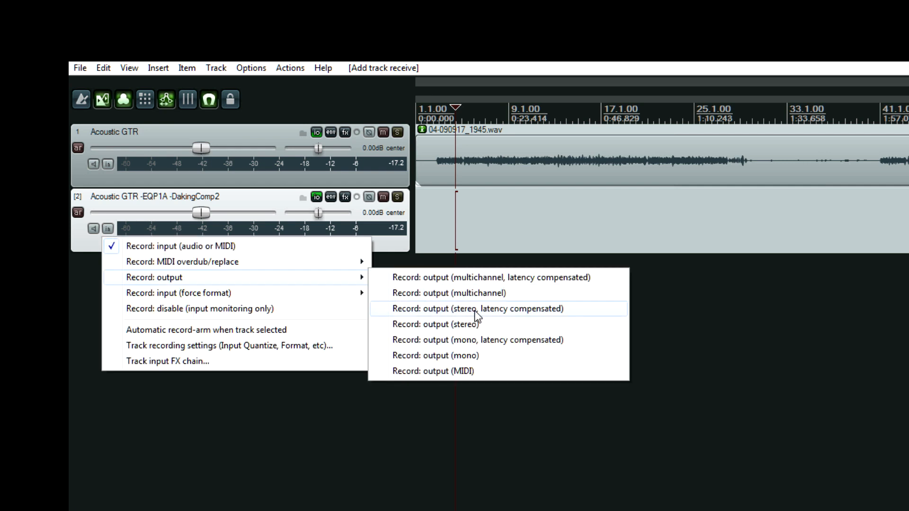
mouse_move(479, 323)
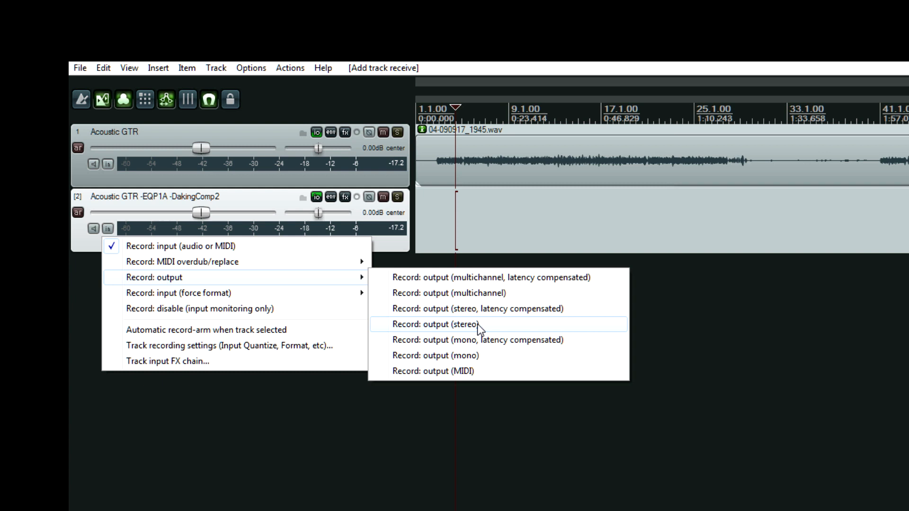
left_click(444, 324)
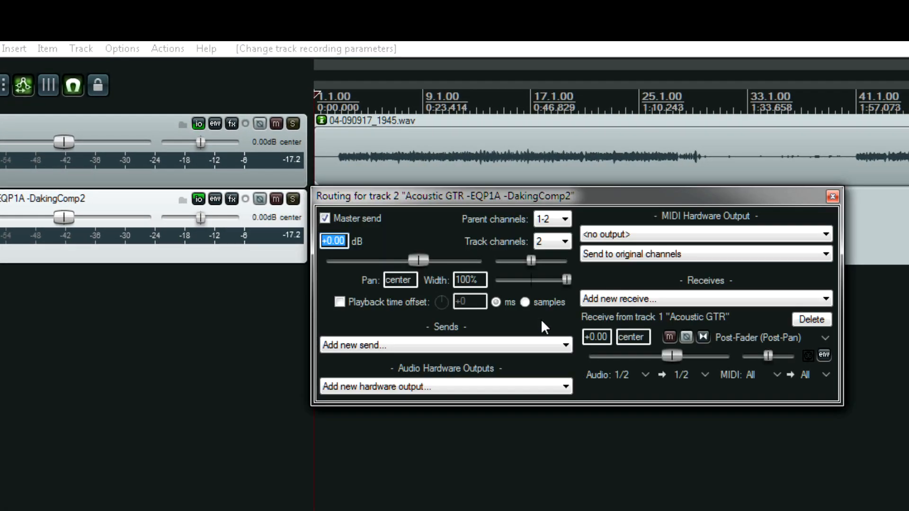
Step: Close track 2's routing window and show the project's Routing Matrix
left_click(811, 320)
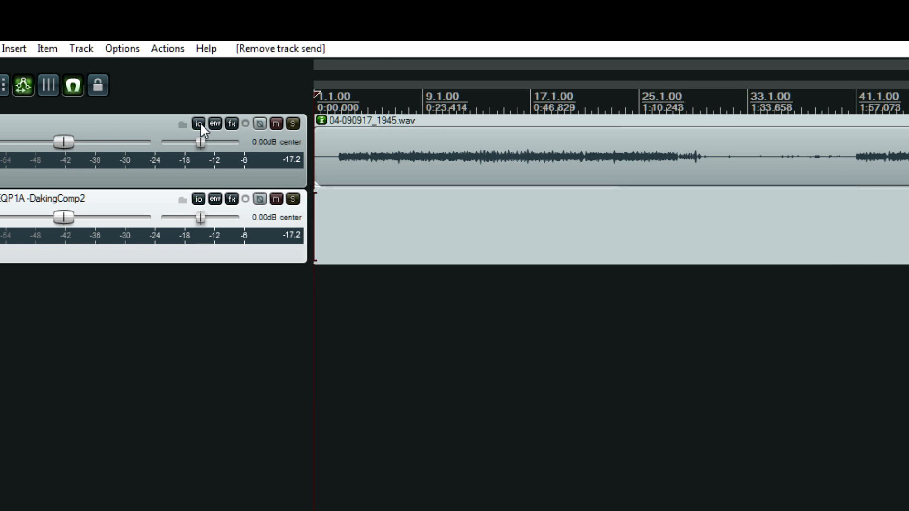
mouse_move(199, 124)
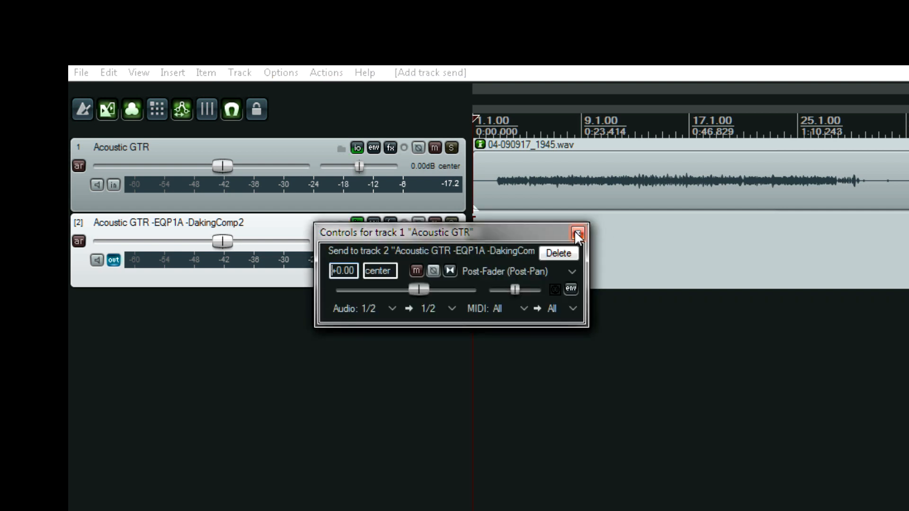
mouse_move(576, 233)
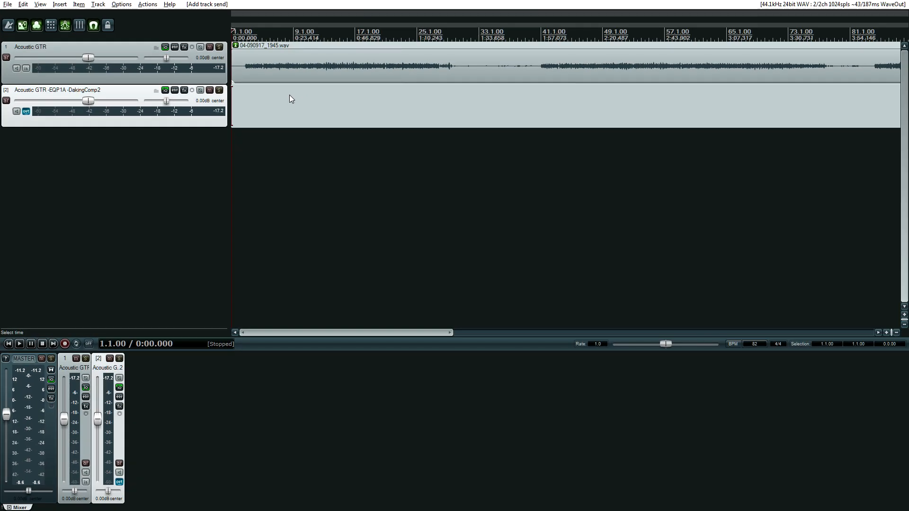
left_click(56, 507)
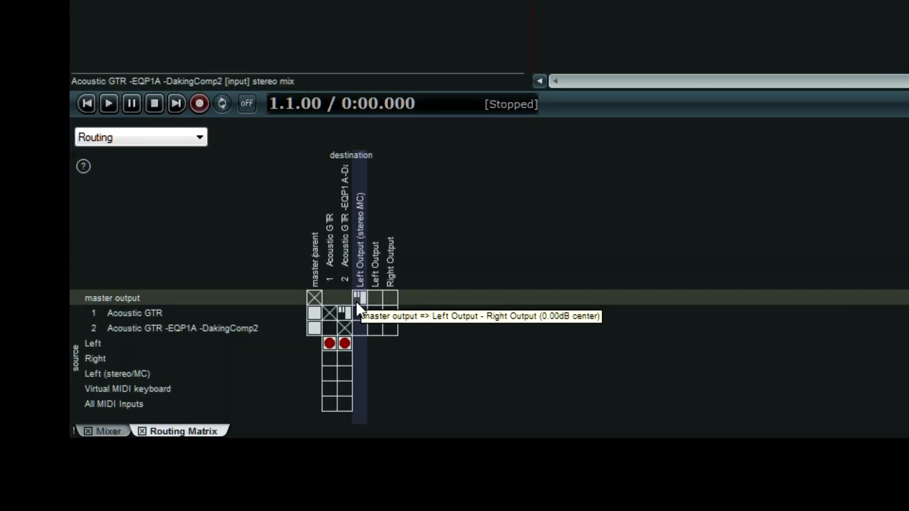
mouse_move(289, 328)
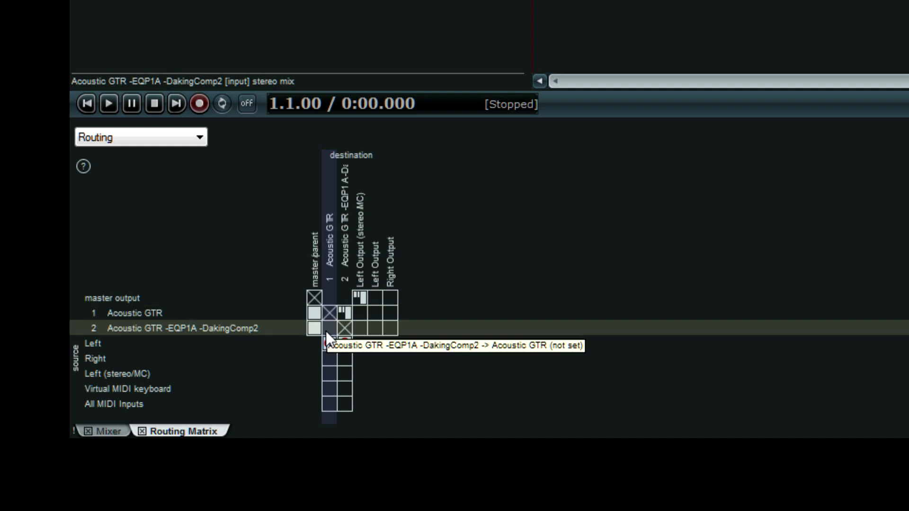
Step: Inspect the Acoustic GTR-to-track 2 send in the matrix, then open track 2's routing
left_click(329, 315)
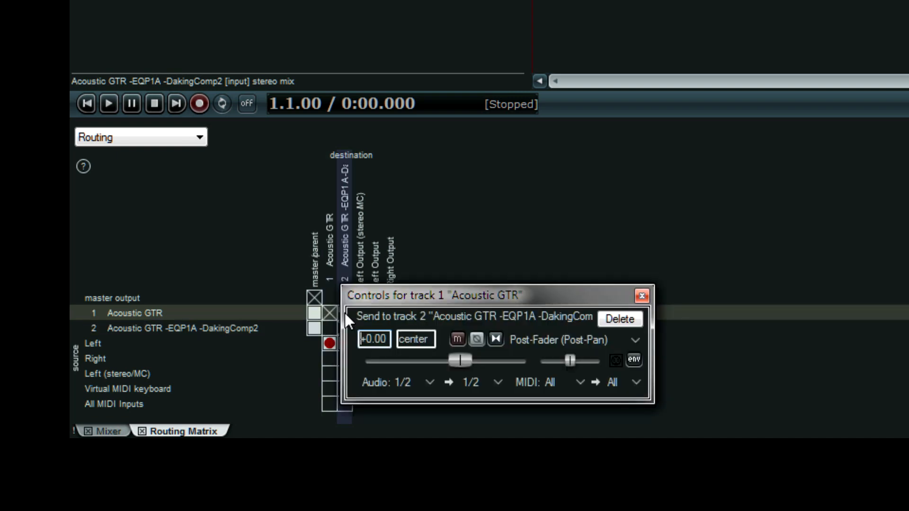
left_click(640, 295)
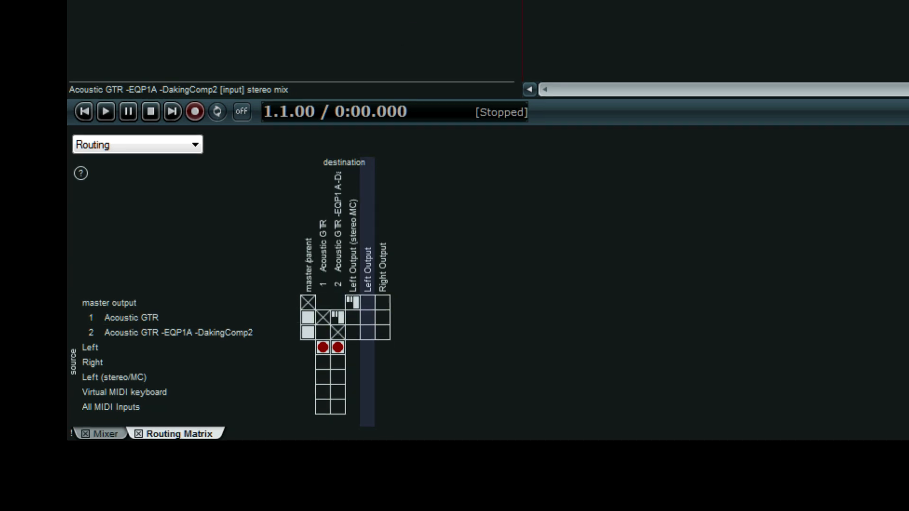
left_click(165, 90)
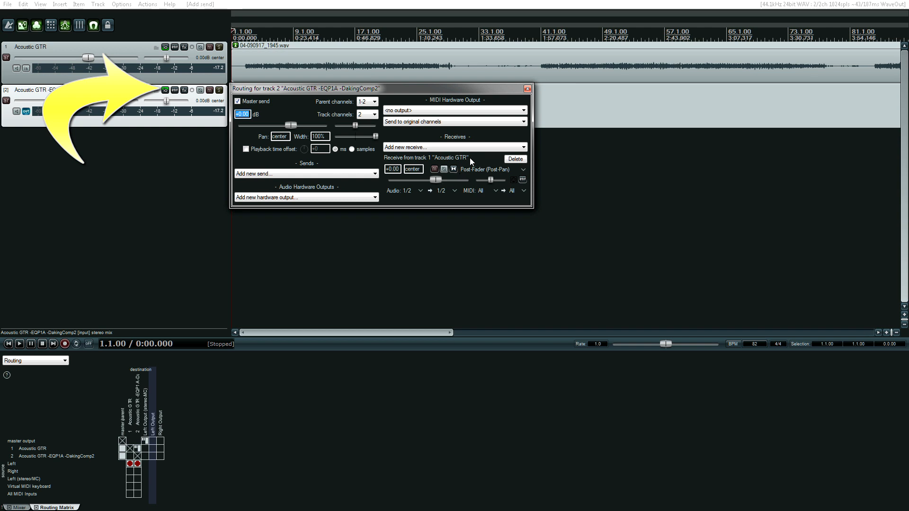
Step: Close track 2's routing, return to the Mixer, and open its Analog Matrix plugin
left_click(527, 88)
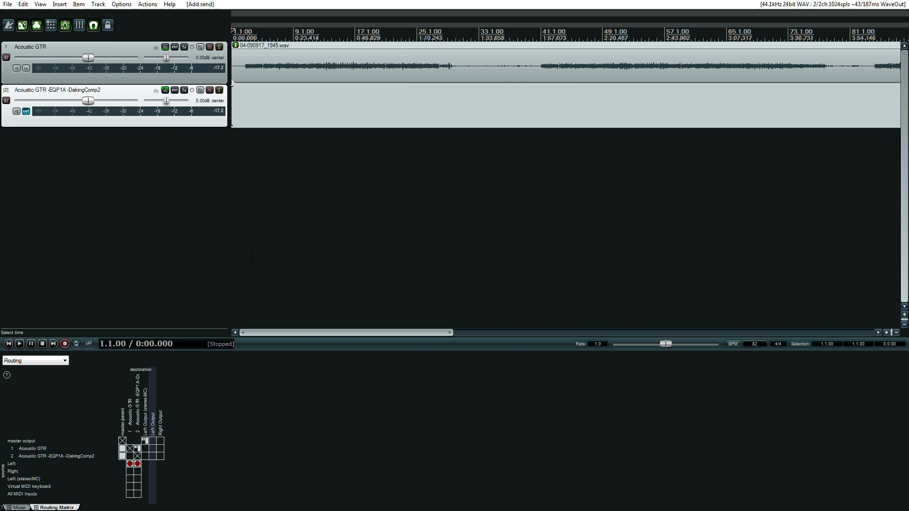
left_click(18, 507)
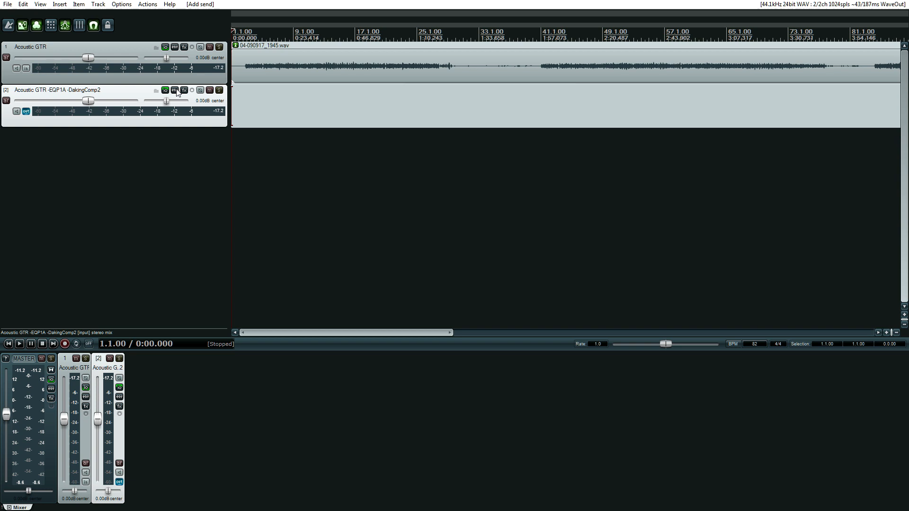
left_click(183, 90)
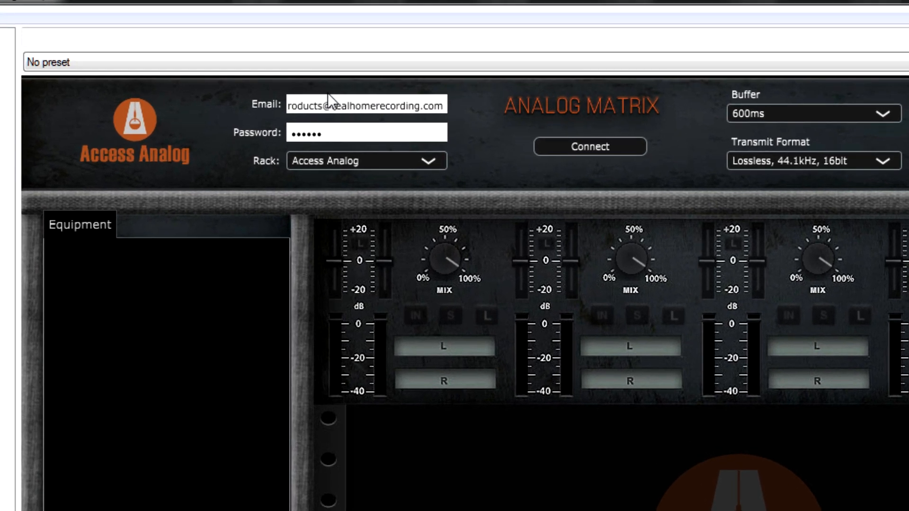
left_click(364, 105)
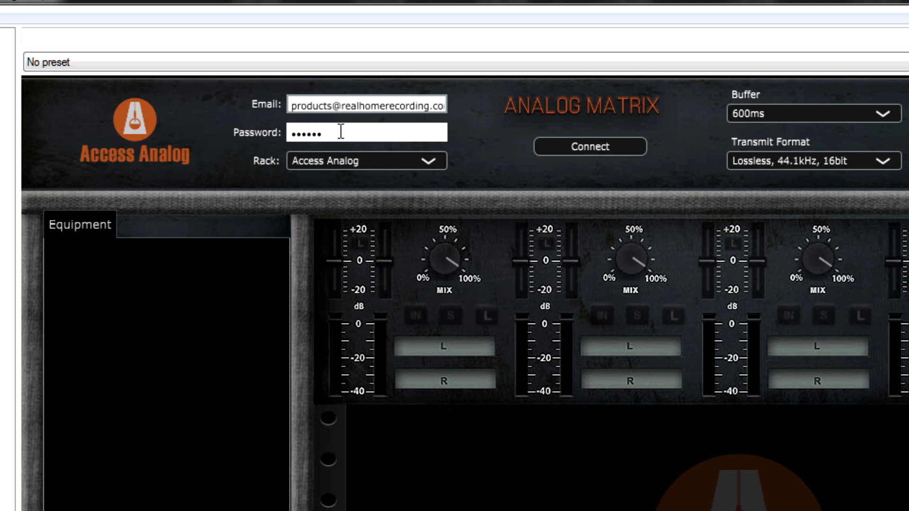
left_click(365, 160)
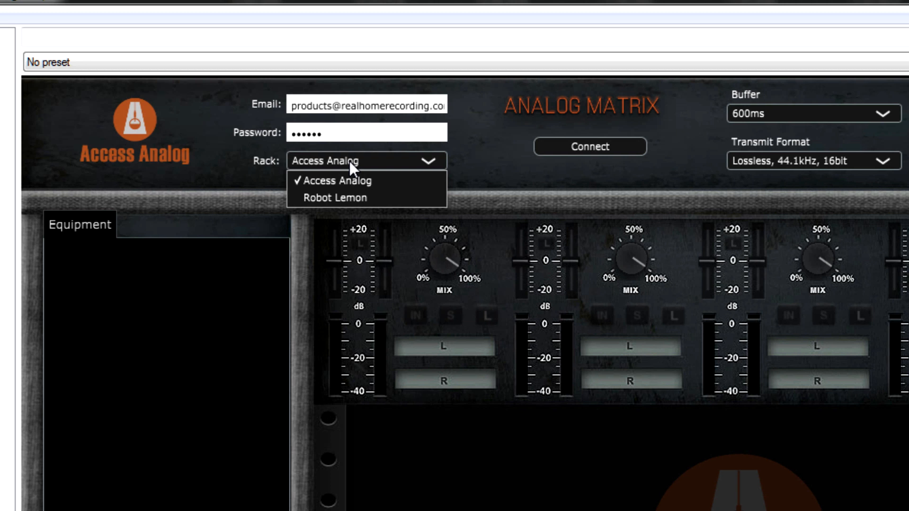
mouse_move(352, 198)
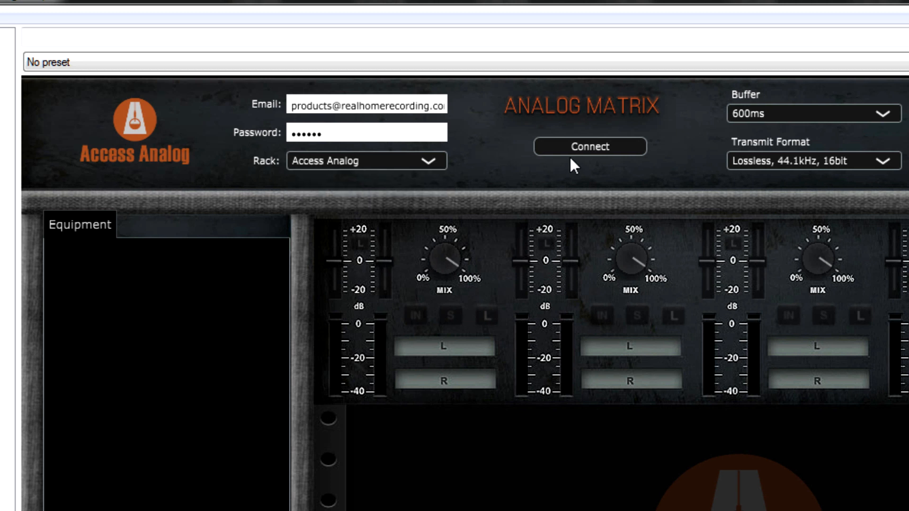
mouse_move(705, 164)
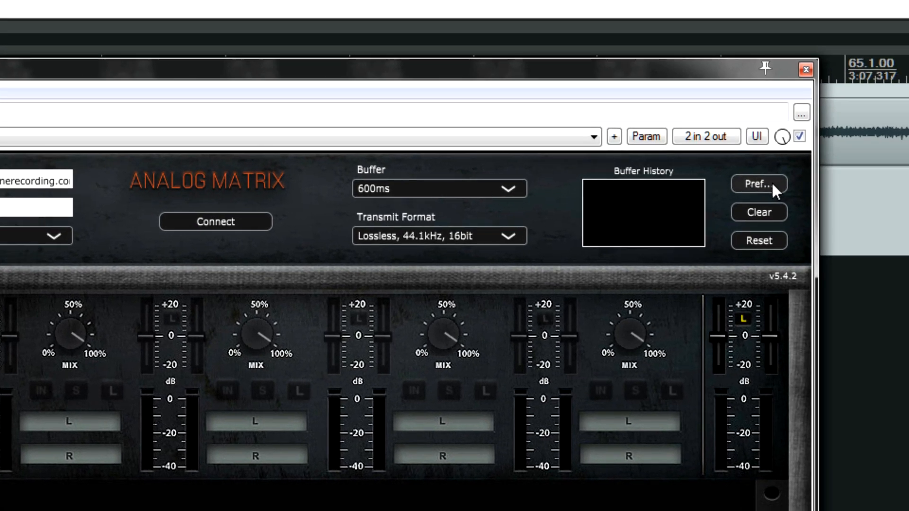
Step: Review the Analog Matrix settings (tool tips, offline auto-processing, logging) and confirm with OK
left_click(759, 184)
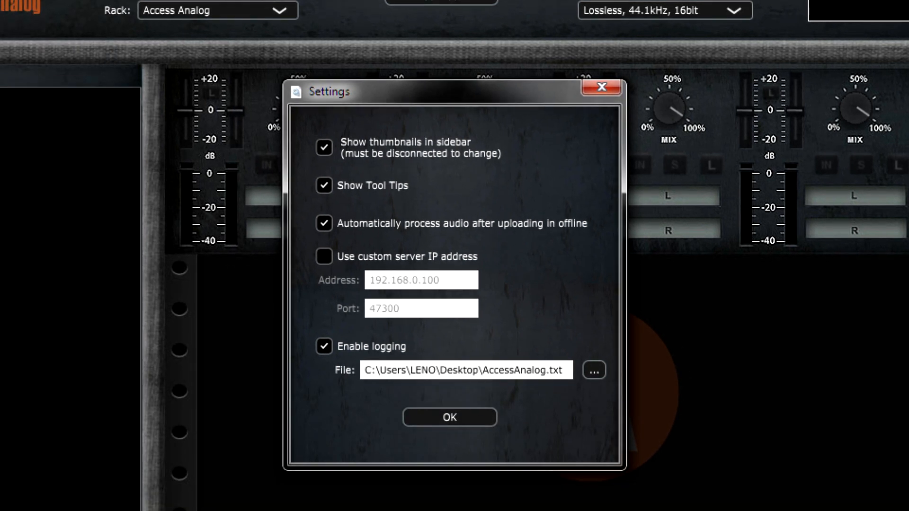
mouse_move(387, 161)
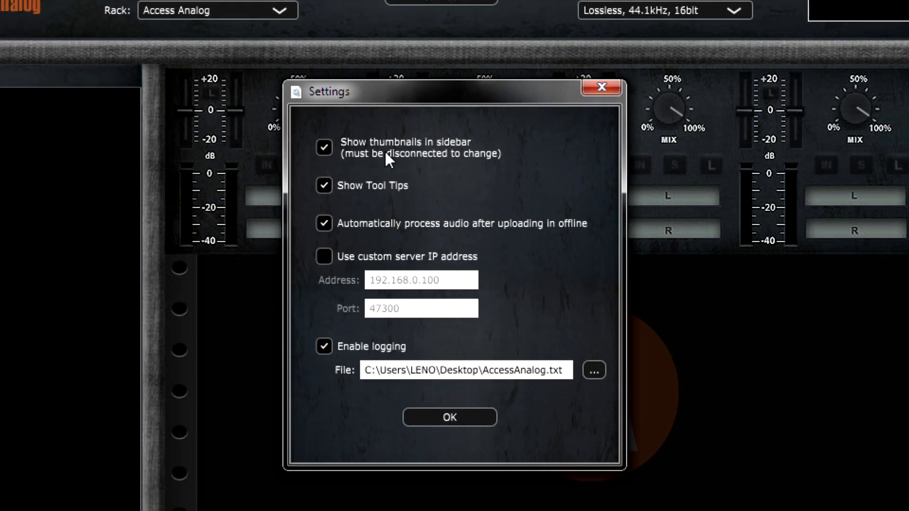
mouse_move(382, 158)
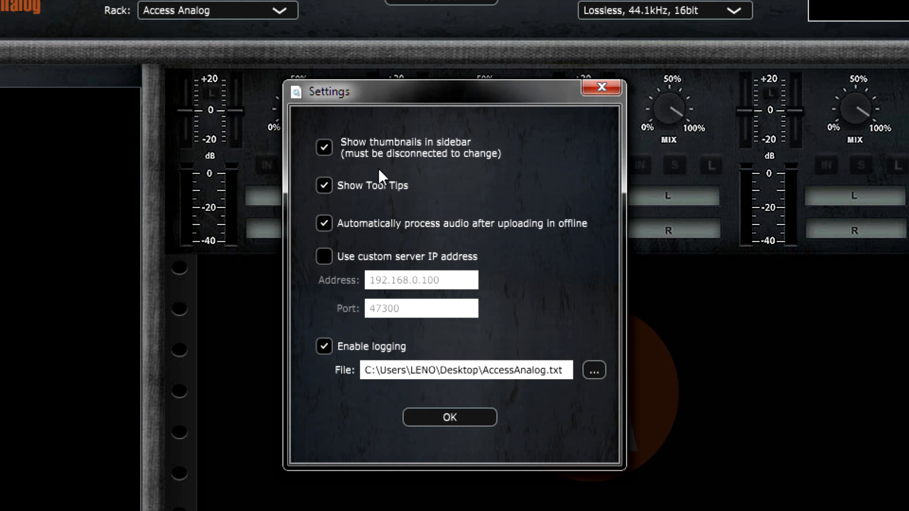
mouse_move(377, 198)
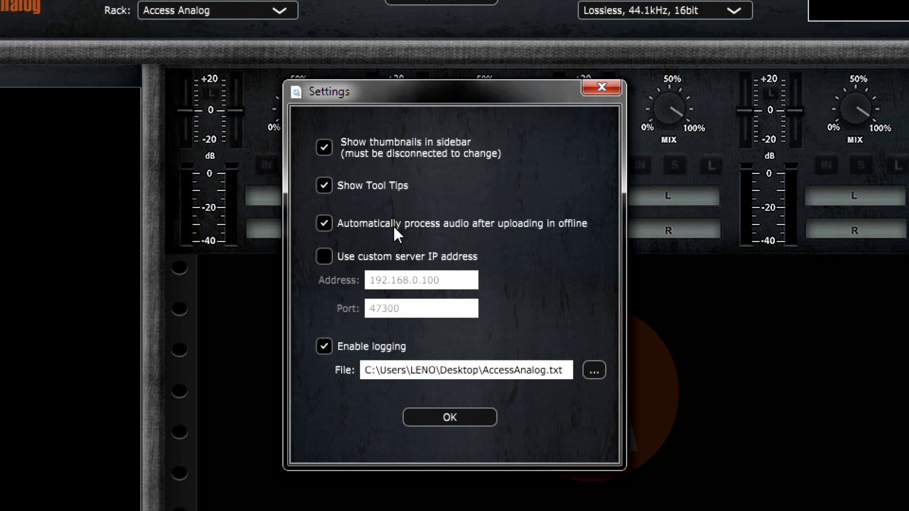
mouse_move(450, 362)
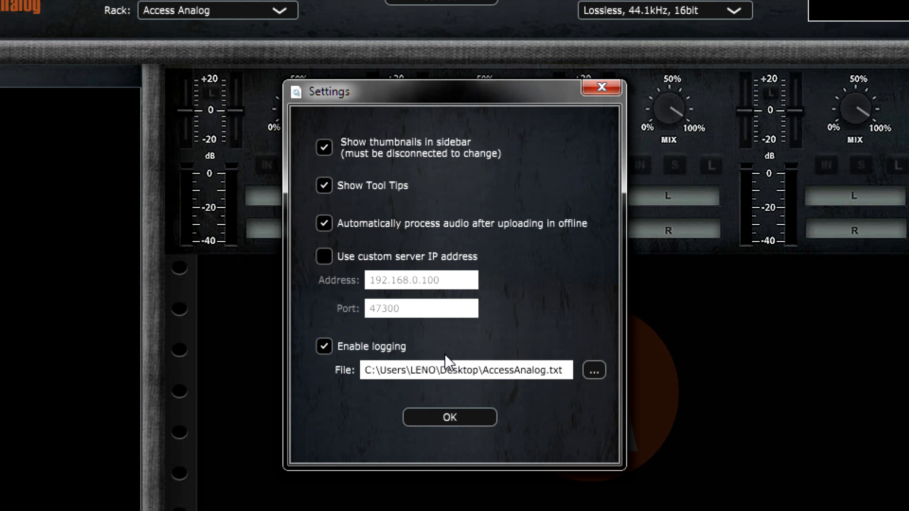
mouse_move(528, 377)
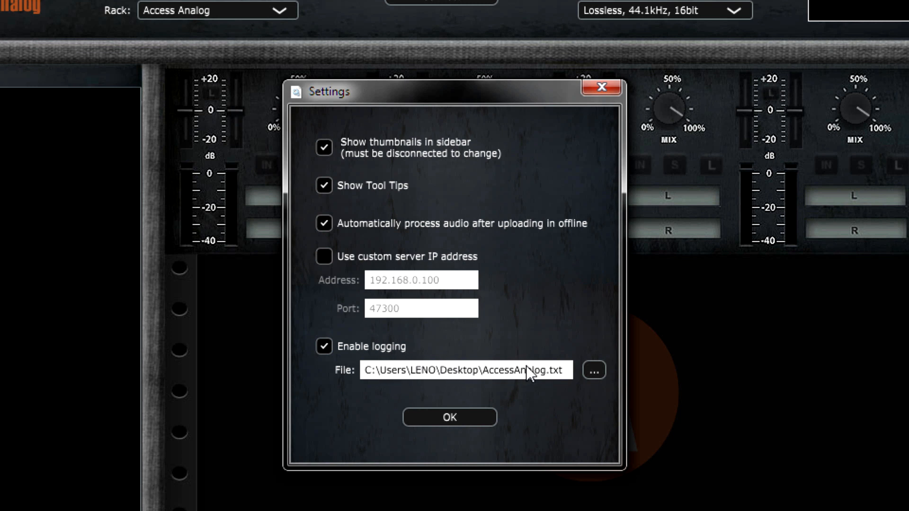
mouse_move(434, 342)
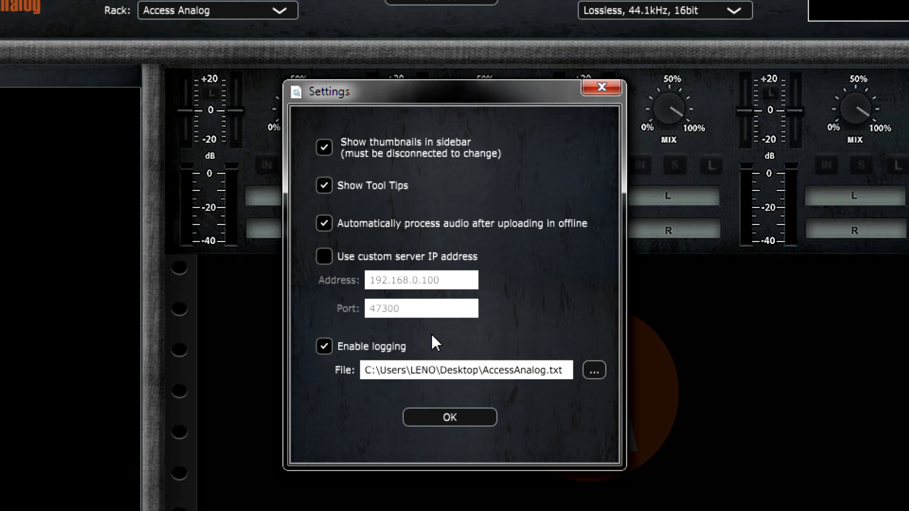
mouse_move(403, 173)
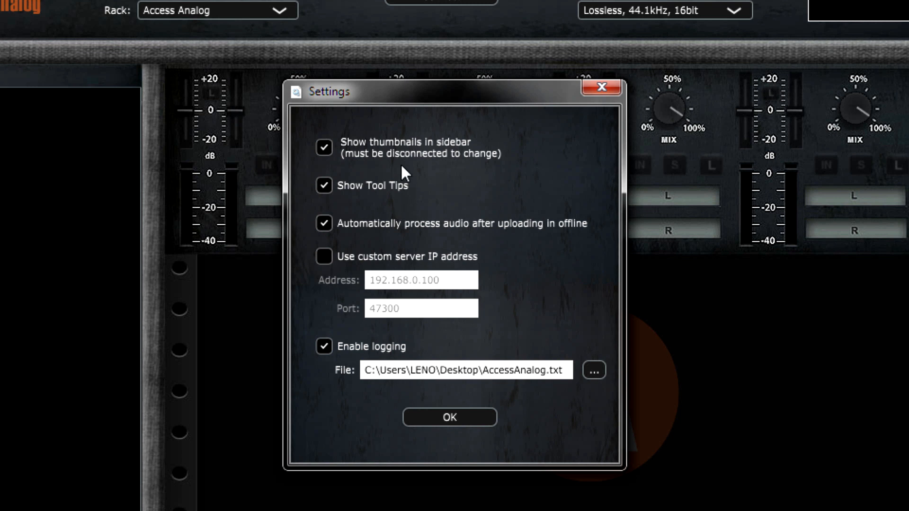
left_click(450, 417)
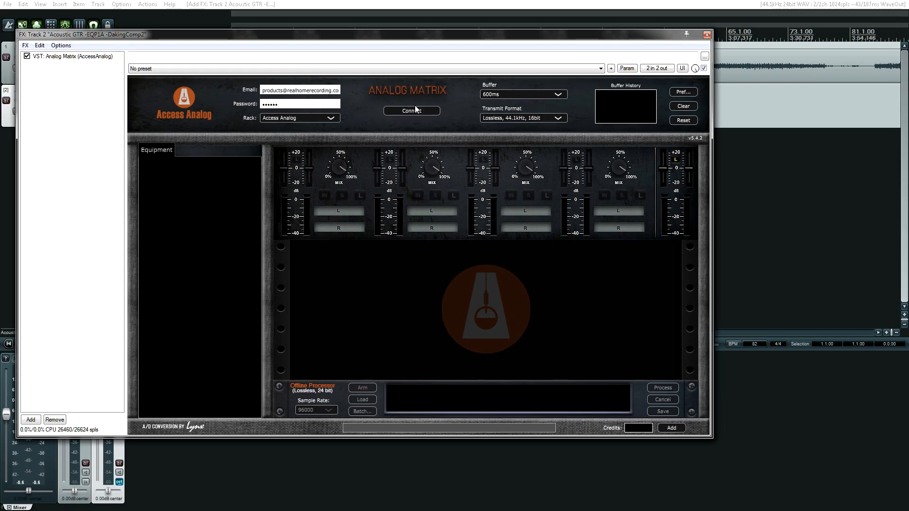
Step: Connect Analog Matrix to the remote analog service and pick a 1000ms buffer
left_click(411, 111)
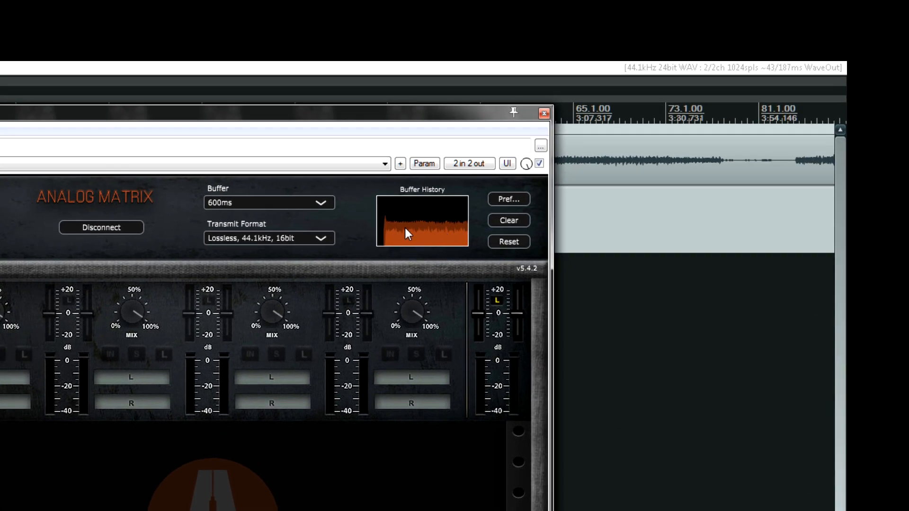
left_click(268, 202)
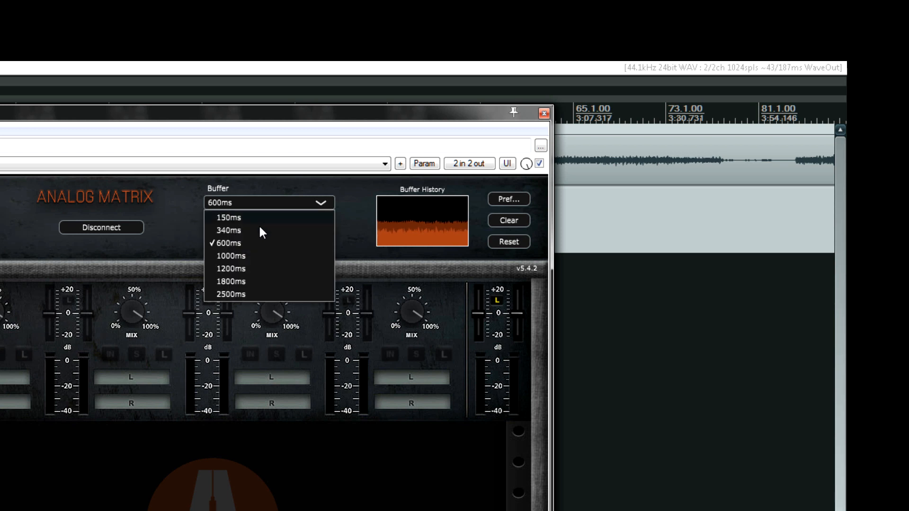
left_click(230, 255)
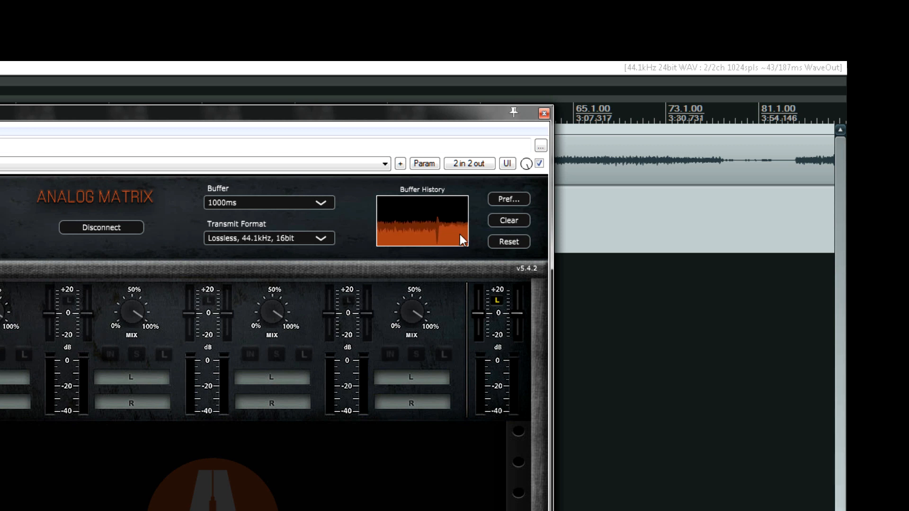
Step: Try a 2500ms buffer, then return the buffer to 1000ms
left_click(269, 202)
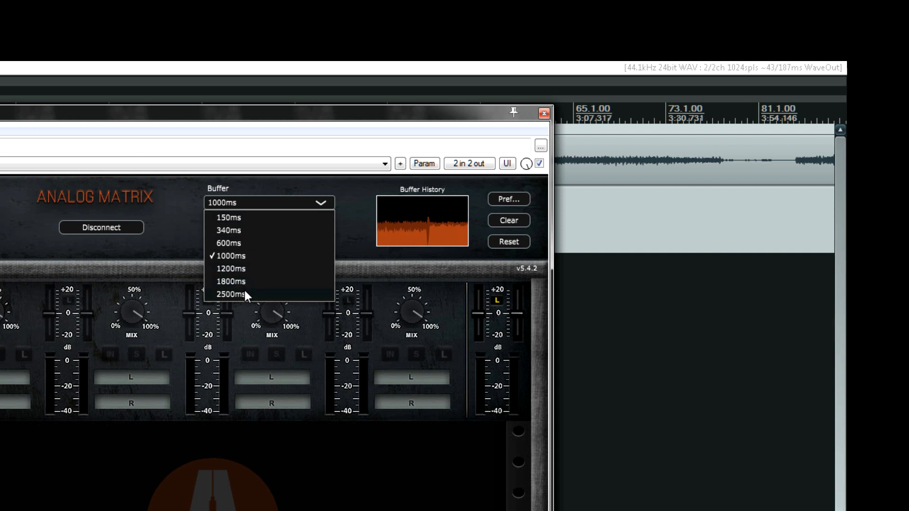
left_click(230, 294)
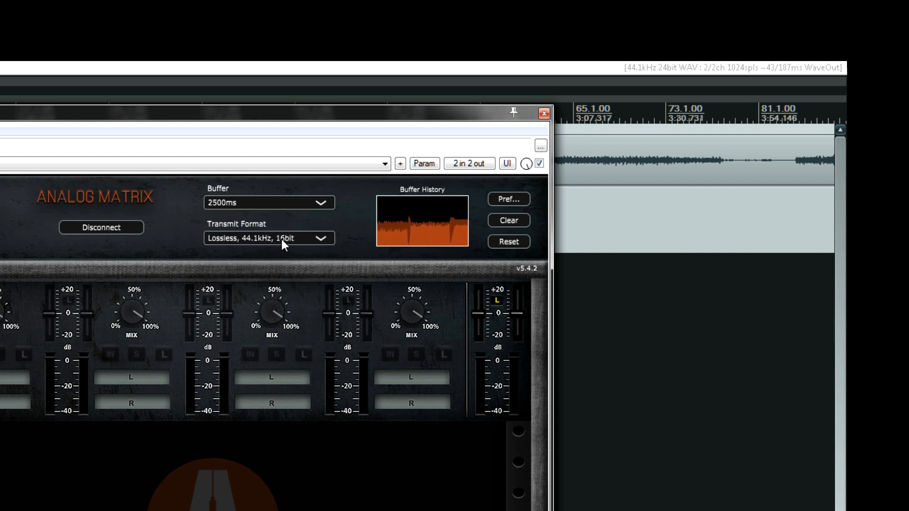
left_click(268, 202)
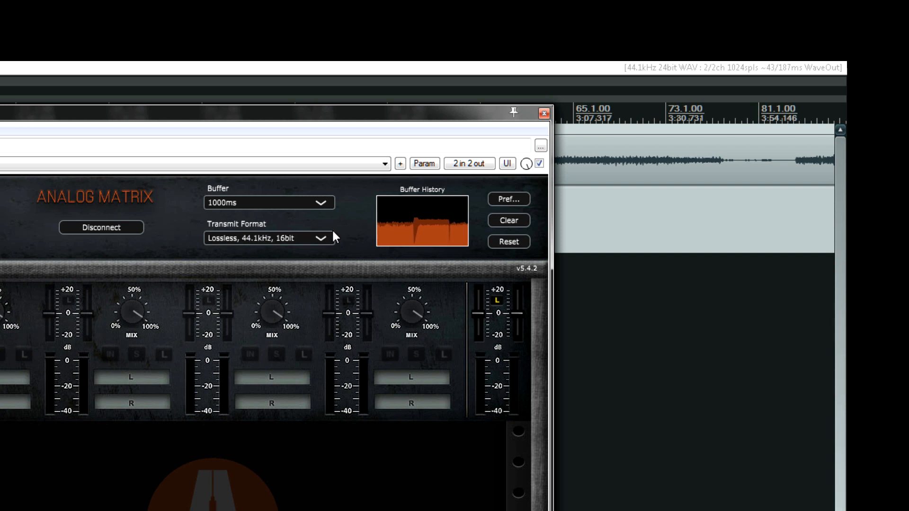
left_click(267, 238)
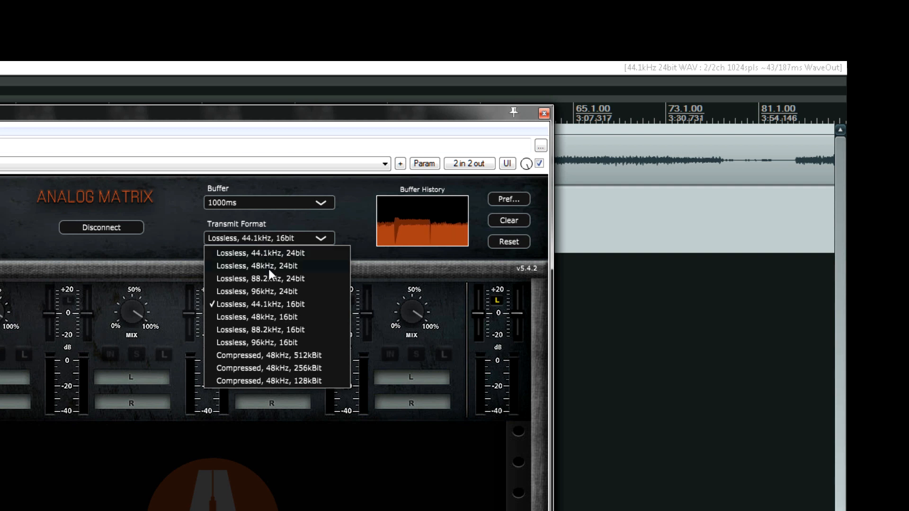
mouse_move(292, 381)
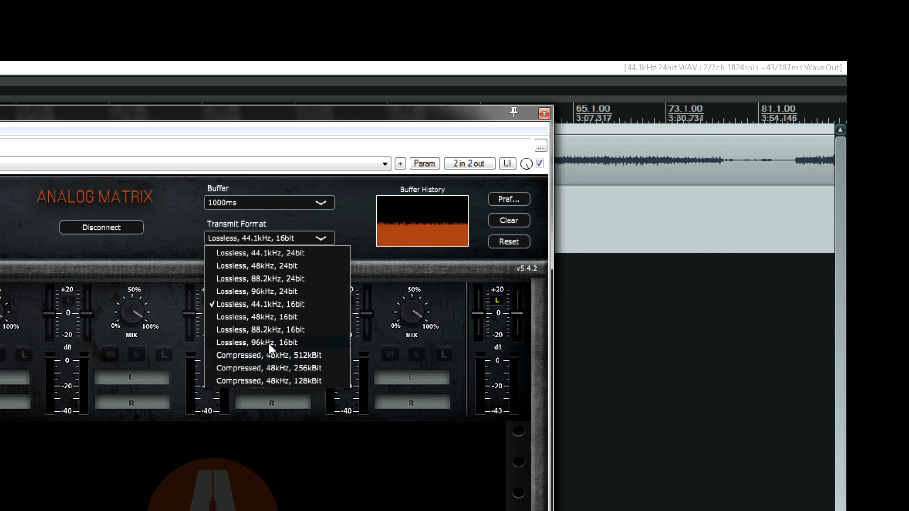
mouse_move(264, 313)
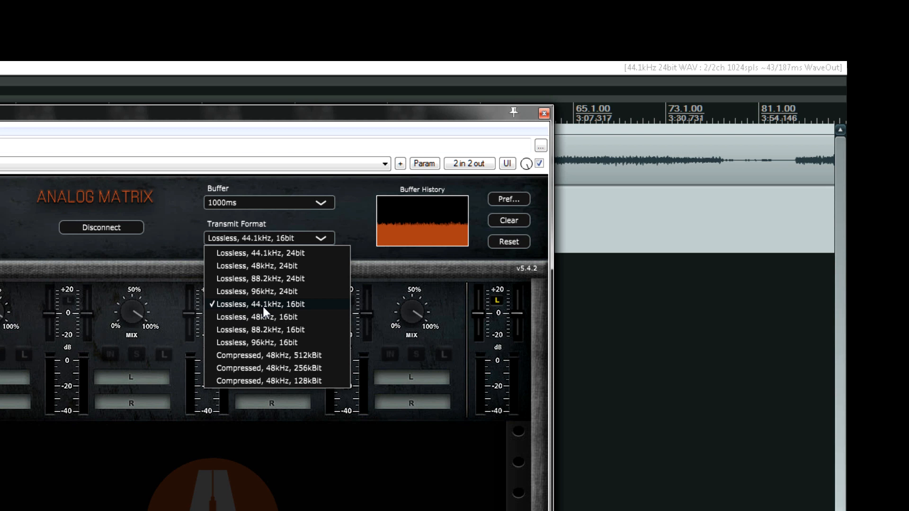
mouse_move(268, 317)
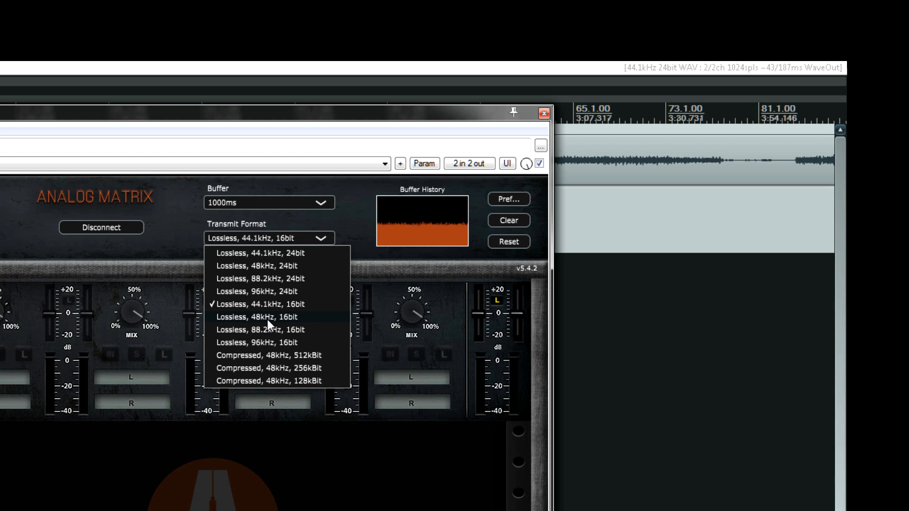
mouse_move(269, 258)
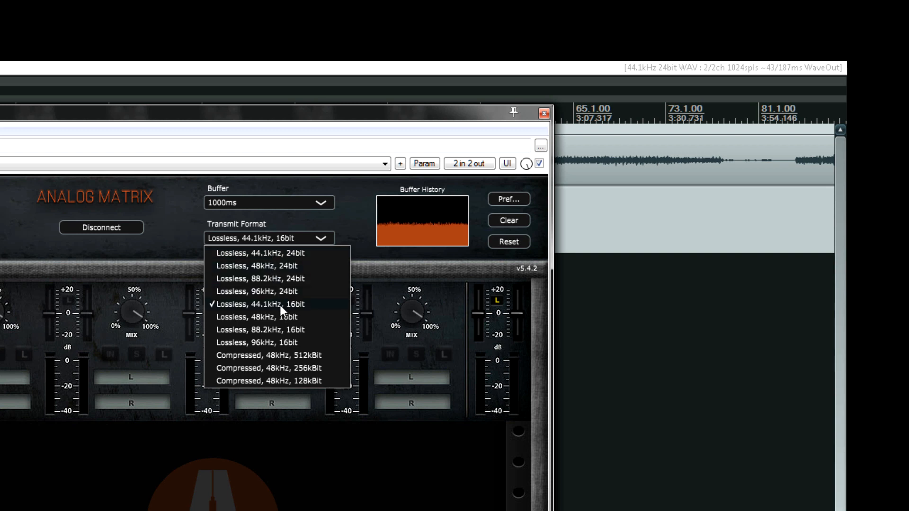
Step: Choose Lossless, 96kHz, 24bit as the Analog Matrix transmit format
left_click(281, 304)
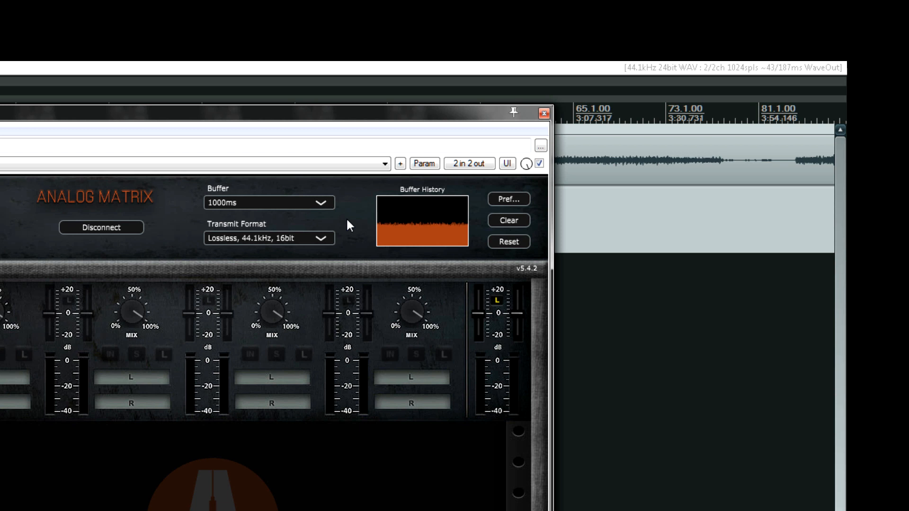
left_click(268, 238)
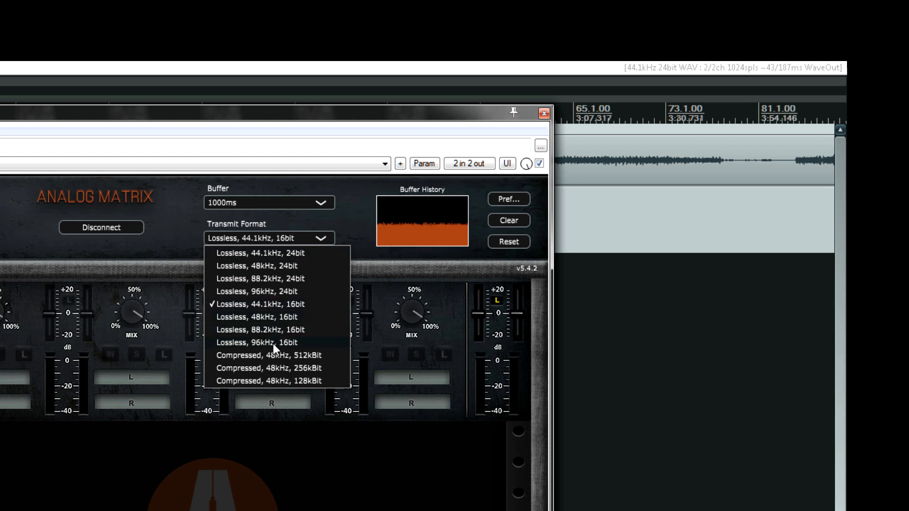
mouse_move(280, 299)
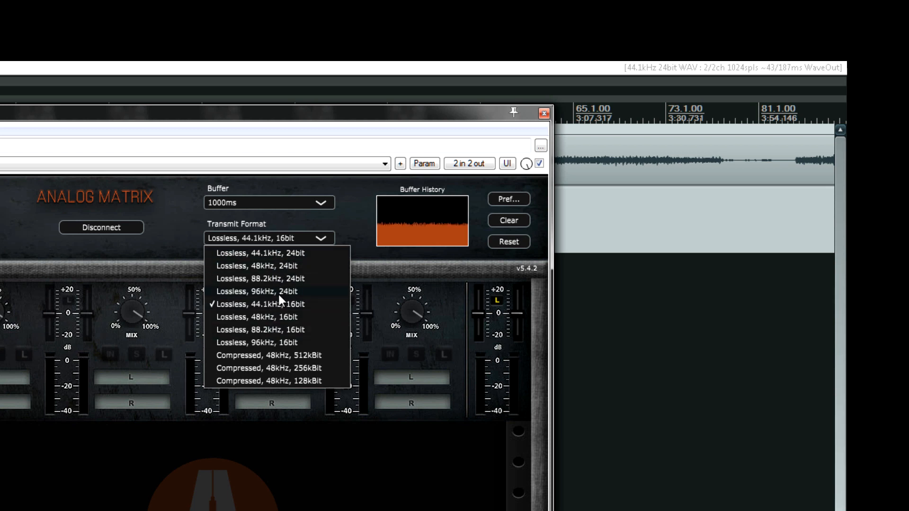
left_click(258, 292)
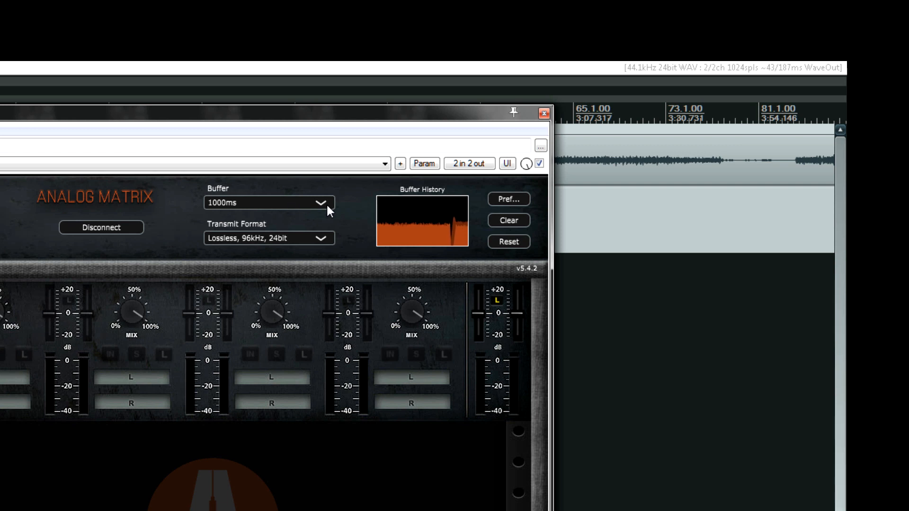
mouse_move(461, 231)
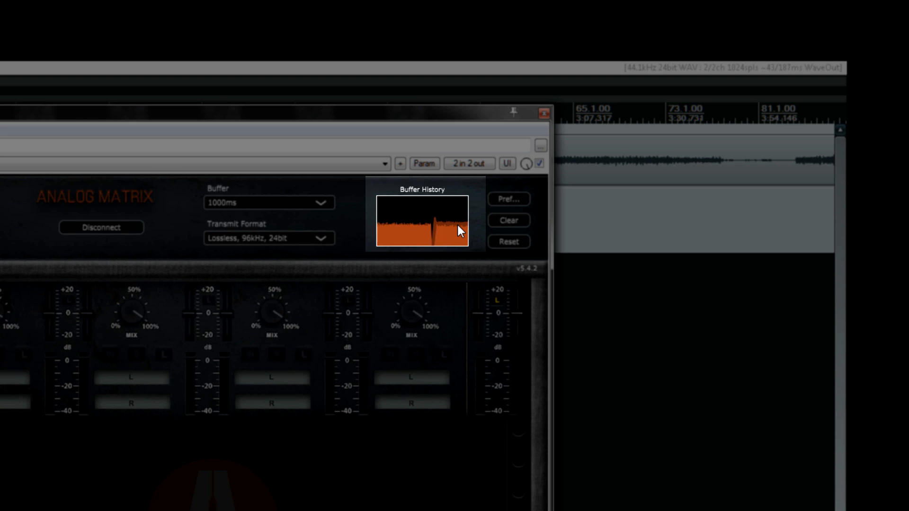
Step: Try 1200ms and 600ms buffers, then settle the buffer at 1800ms
left_click(268, 202)
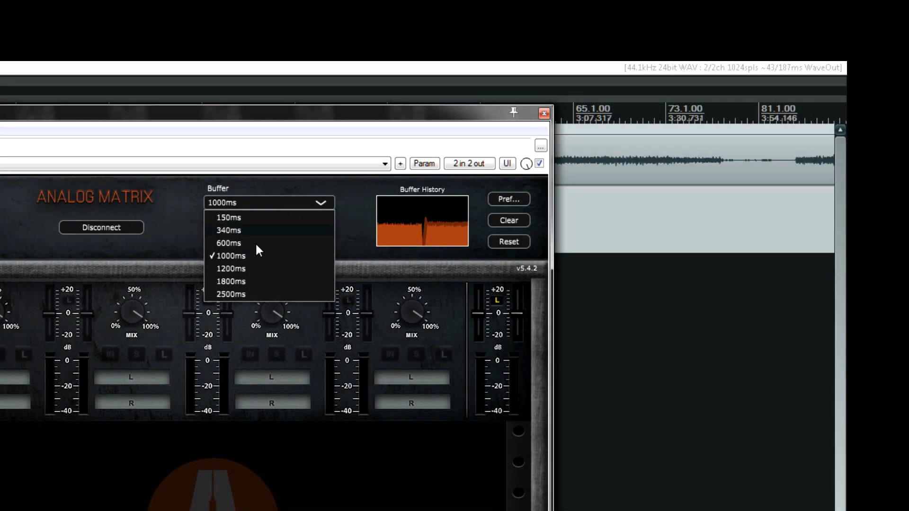
left_click(230, 269)
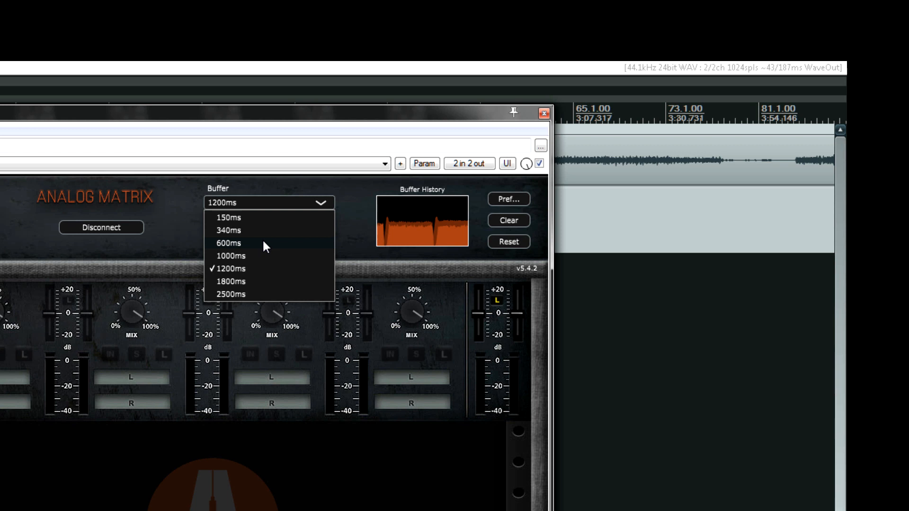
left_click(229, 243)
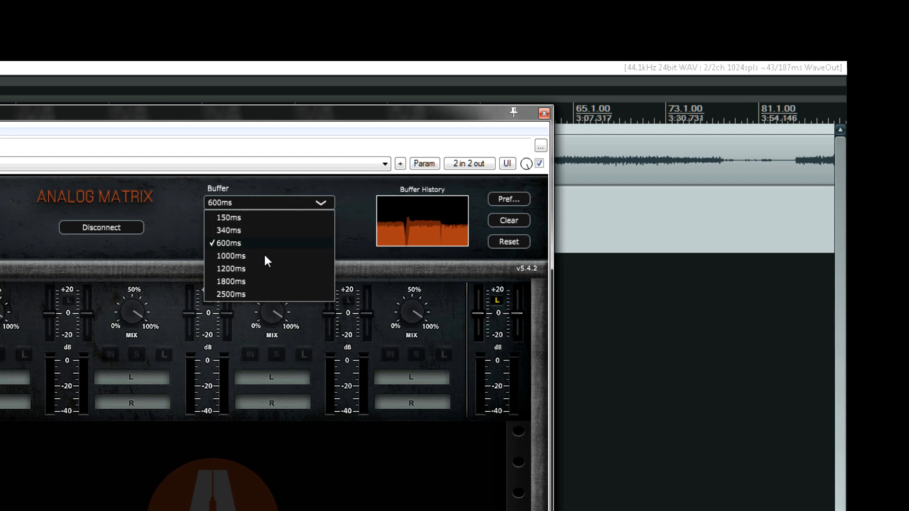
left_click(230, 281)
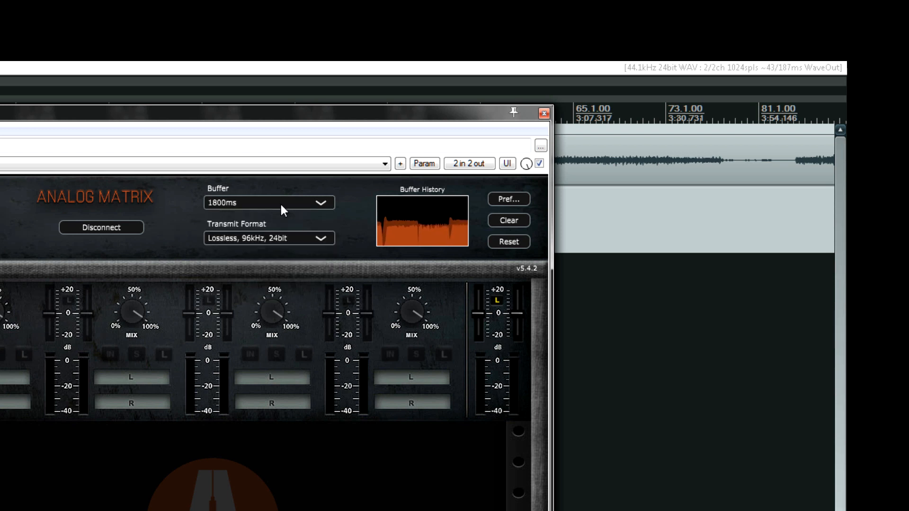
left_click(519, 93)
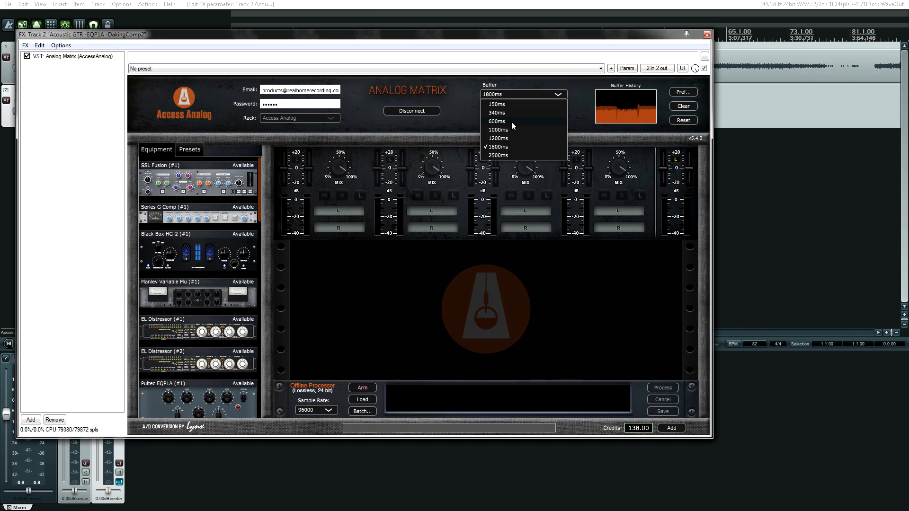
Step: Set the buffer to 1000ms and transmit format to Lossless, 44.1kHz, 16bit
left_click(497, 129)
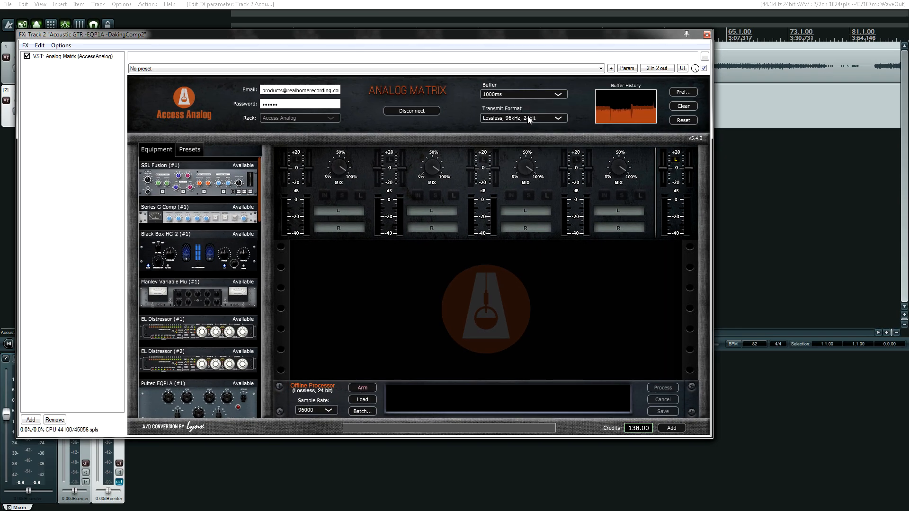
left_click(522, 118)
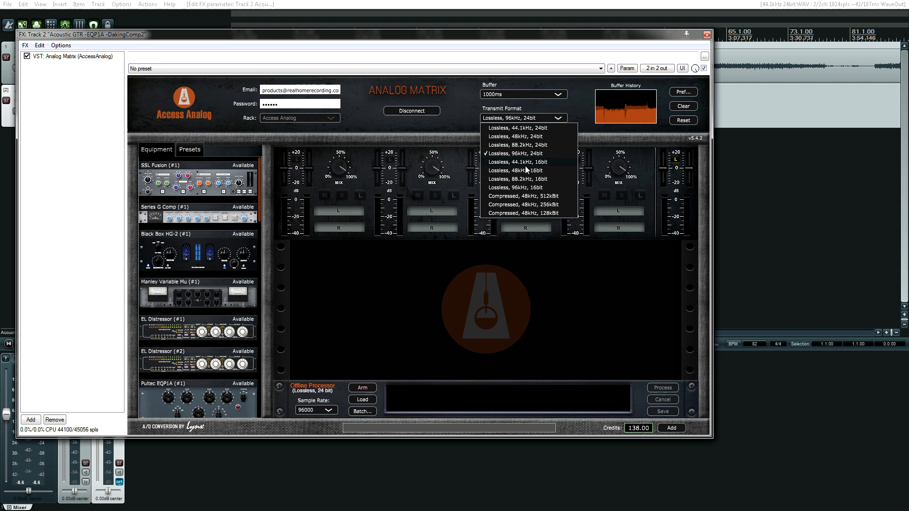
left_click(516, 162)
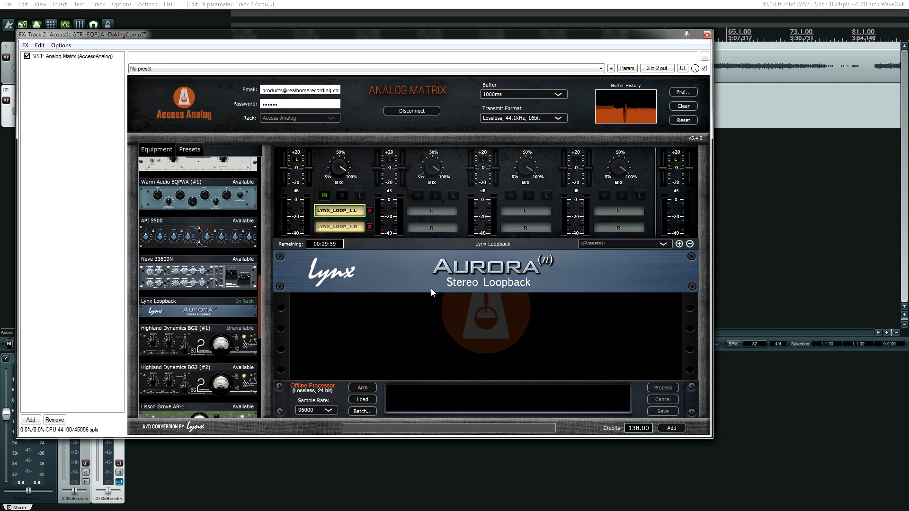
mouse_move(516, 164)
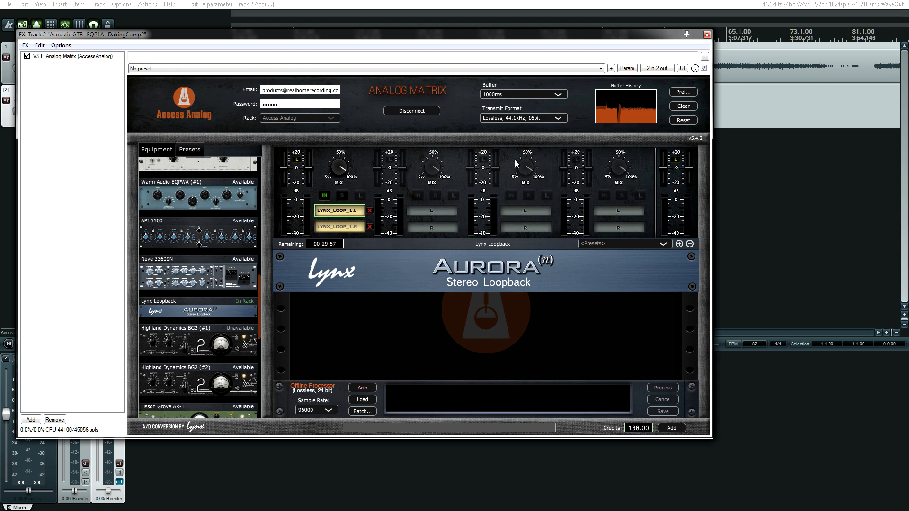